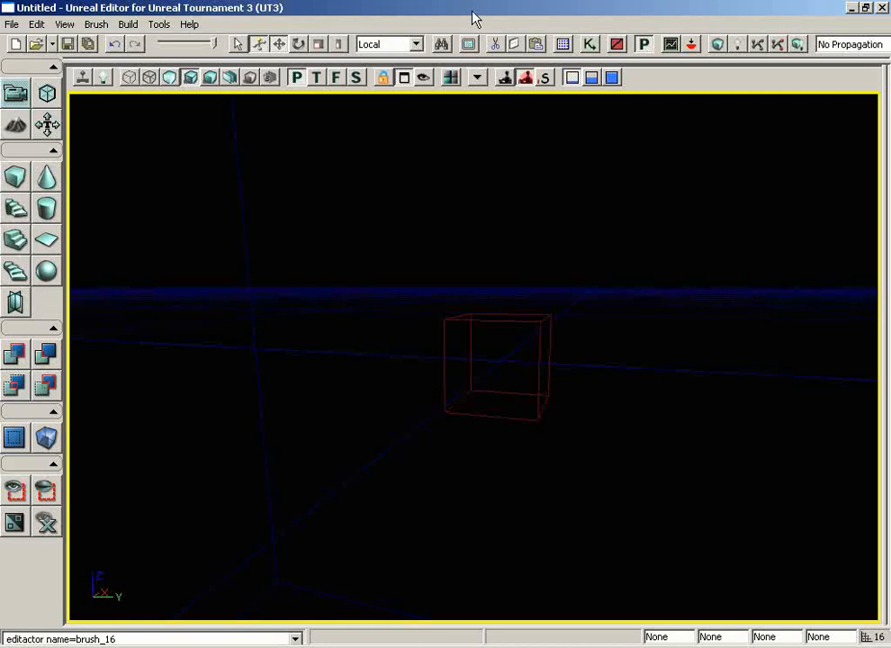
Start a new Additive level from the File menu, declining to save the old one.
left_click(11, 25)
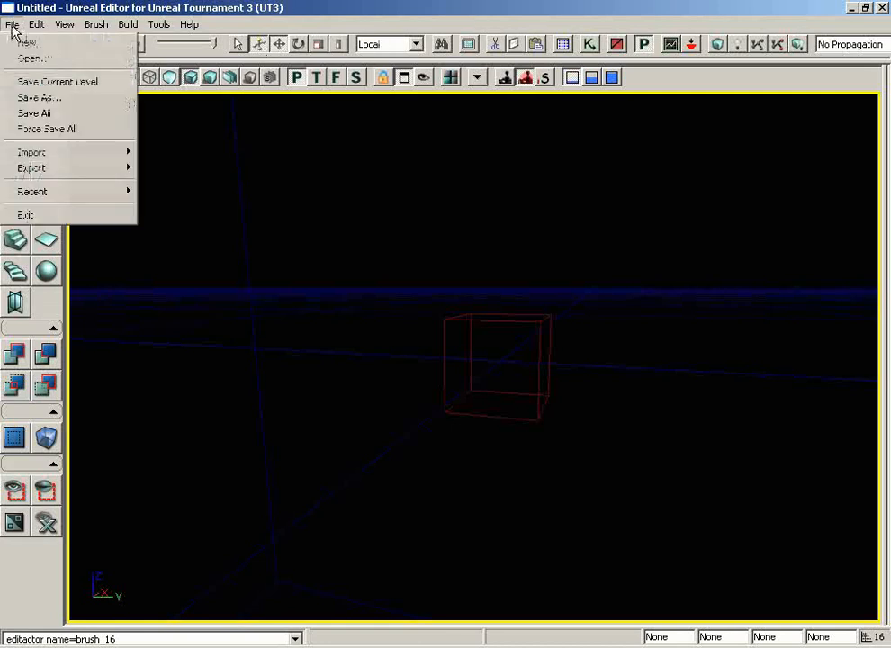
left_click(21, 43)
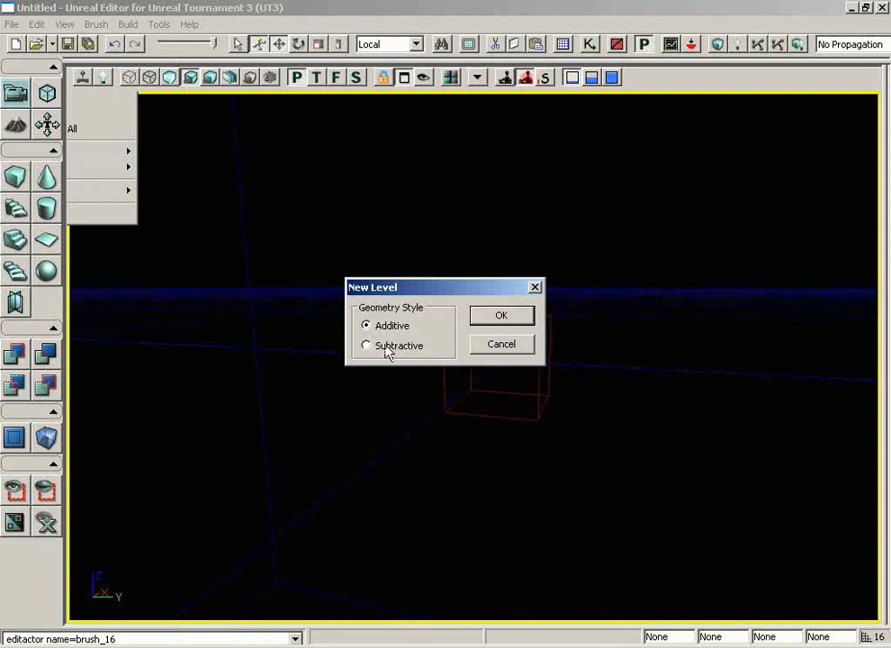
left_click(500, 315)
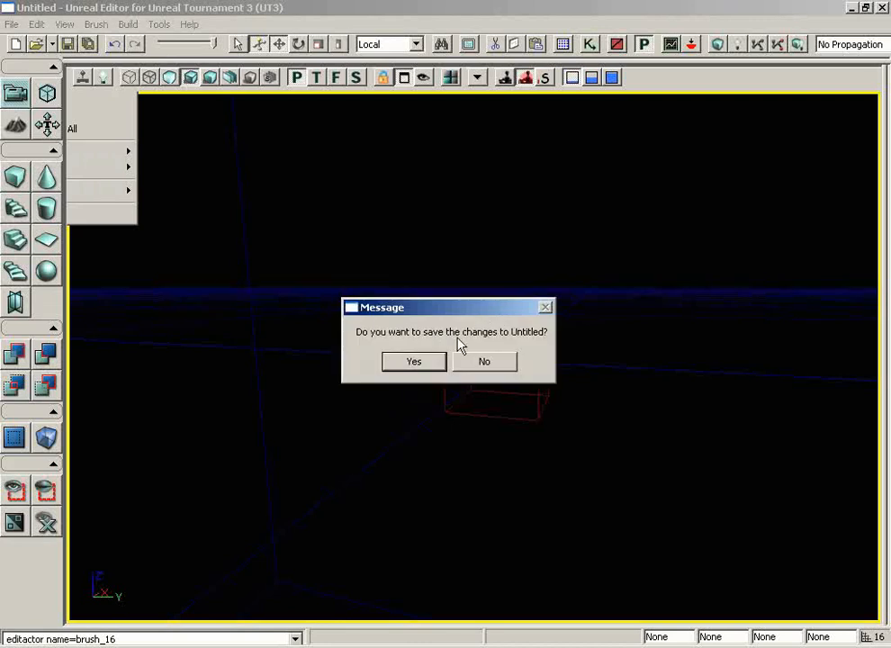
left_click(482, 360)
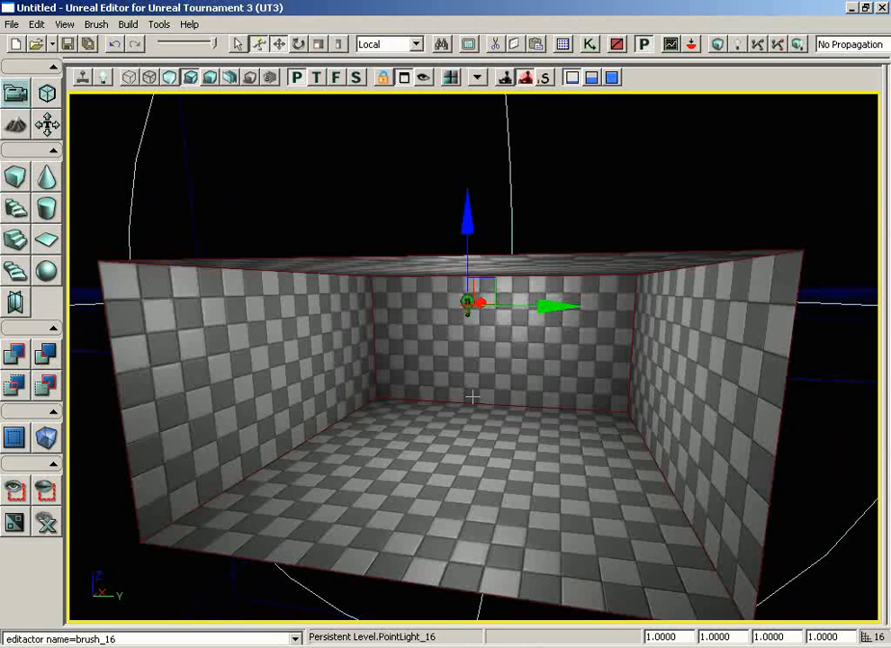
mouse_move(225, 213)
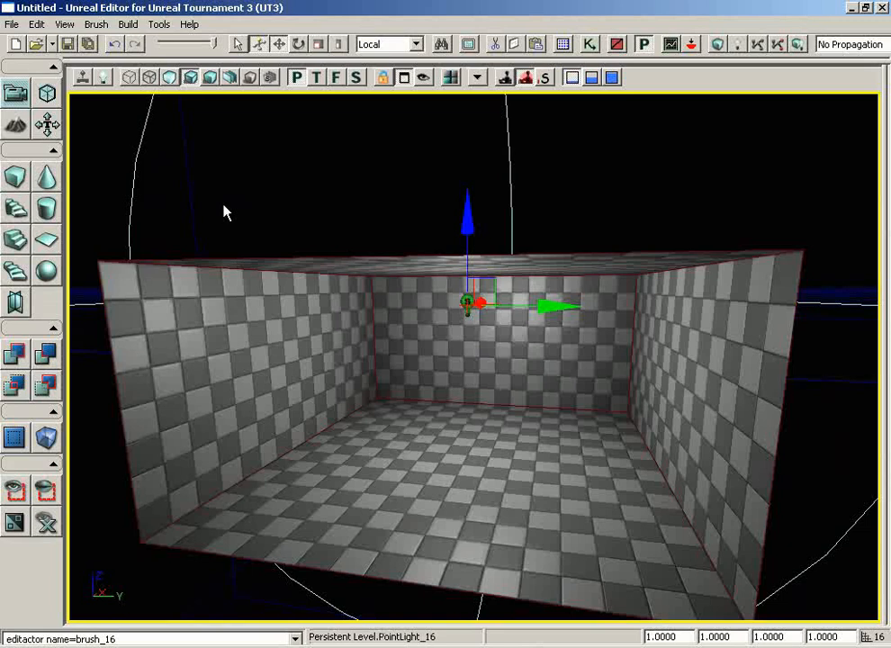
Enable drag-grid snapping and resize the cube builder brush to 512 by 1024.
left_click(63, 26)
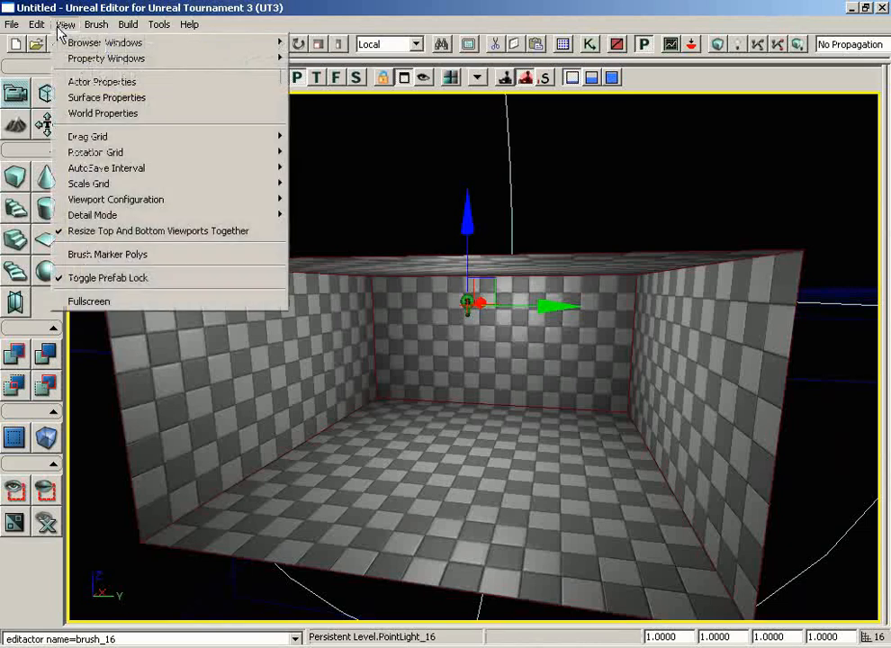
mouse_move(87, 137)
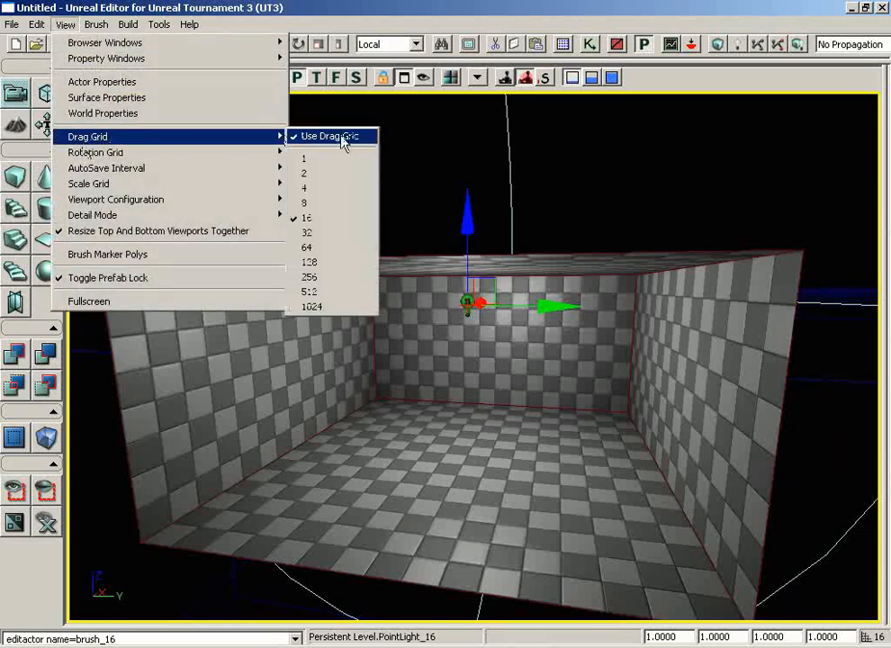
left_click(330, 137)
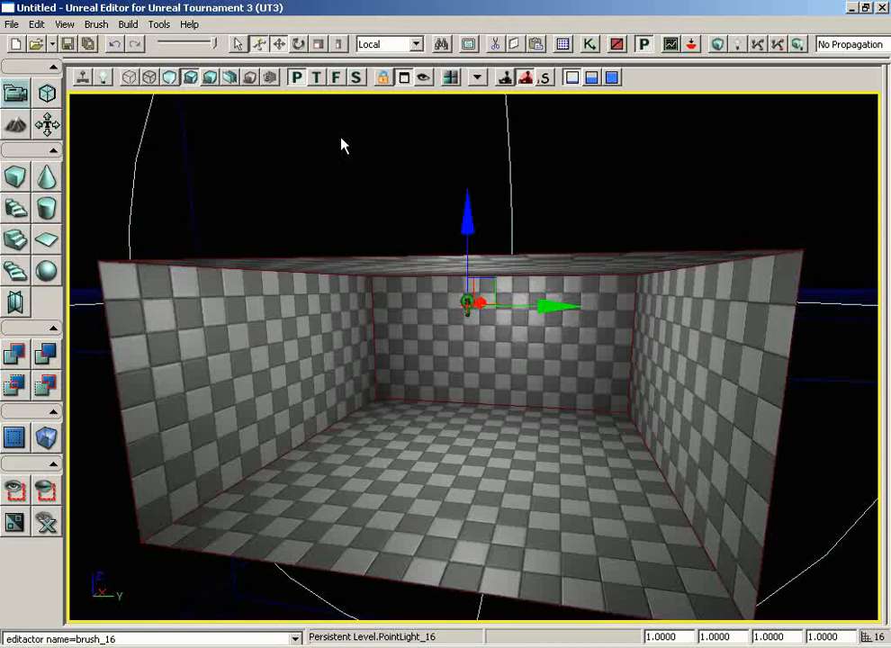
mouse_move(18, 180)
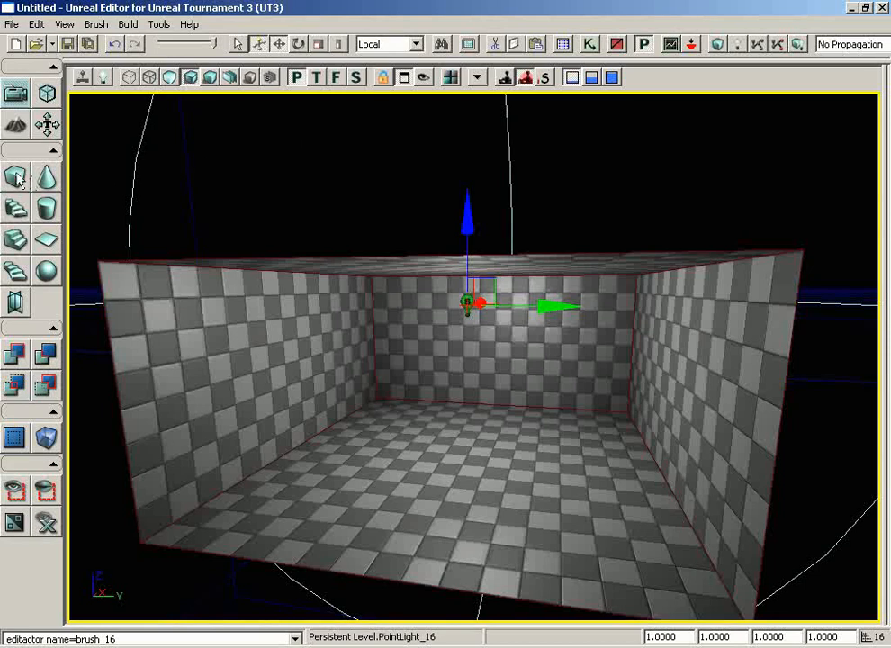
mouse_move(18, 176)
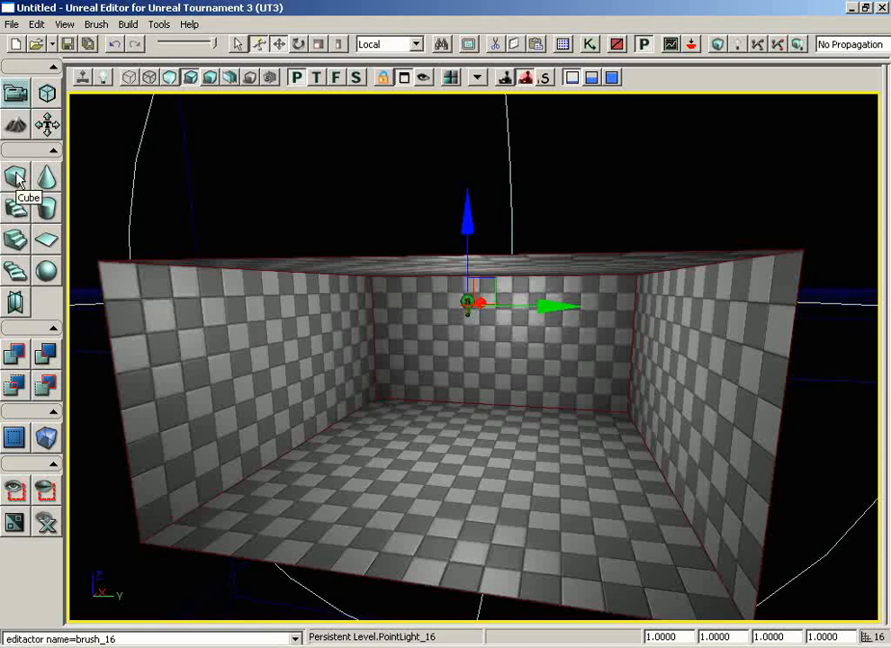
left_click(16, 175)
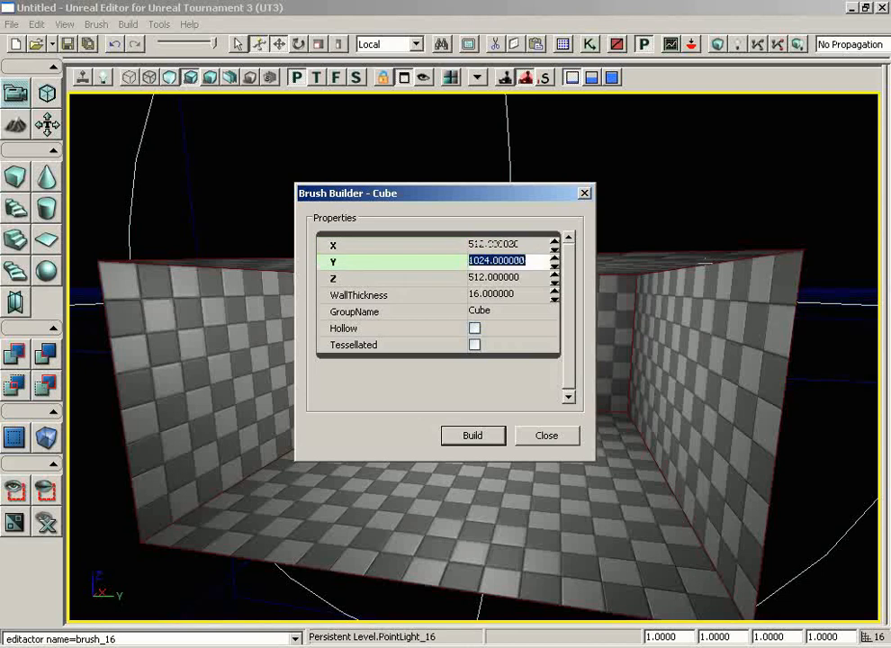
type("2")
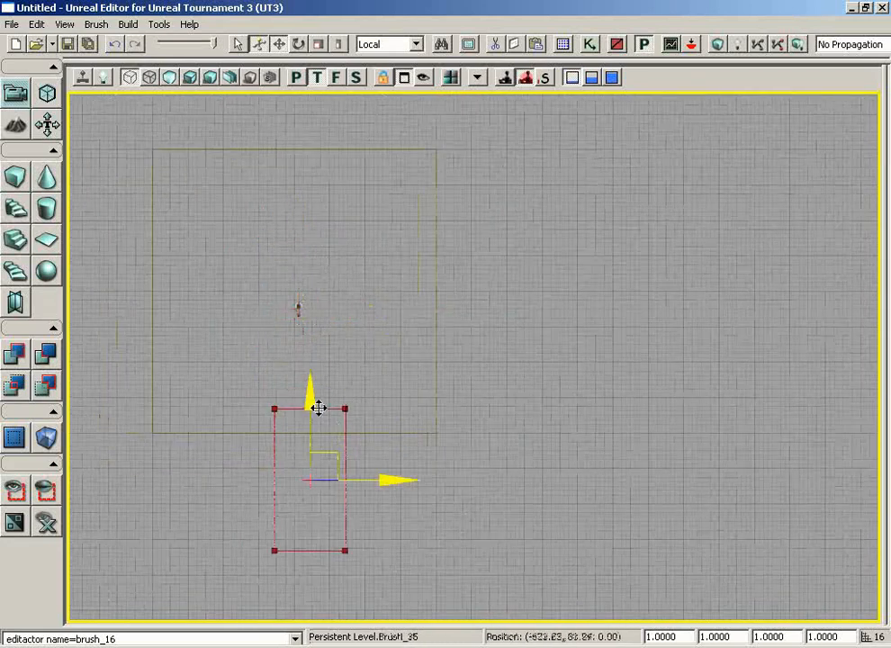
Drag the resized builder brush down beside the existing room in the Top viewport.
left_click_drag(317, 407, 299, 422)
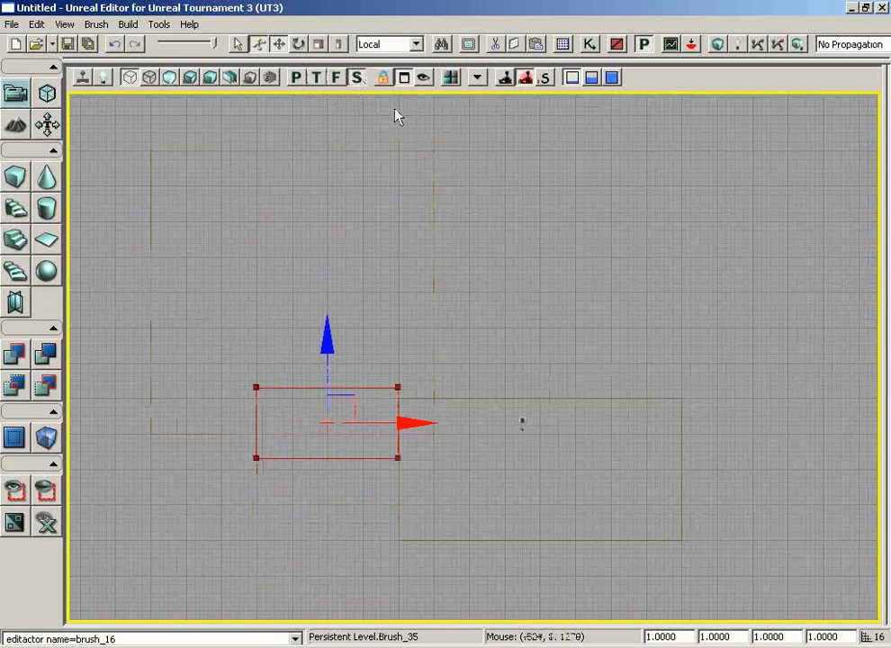
left_click_drag(328, 338, 328, 373)
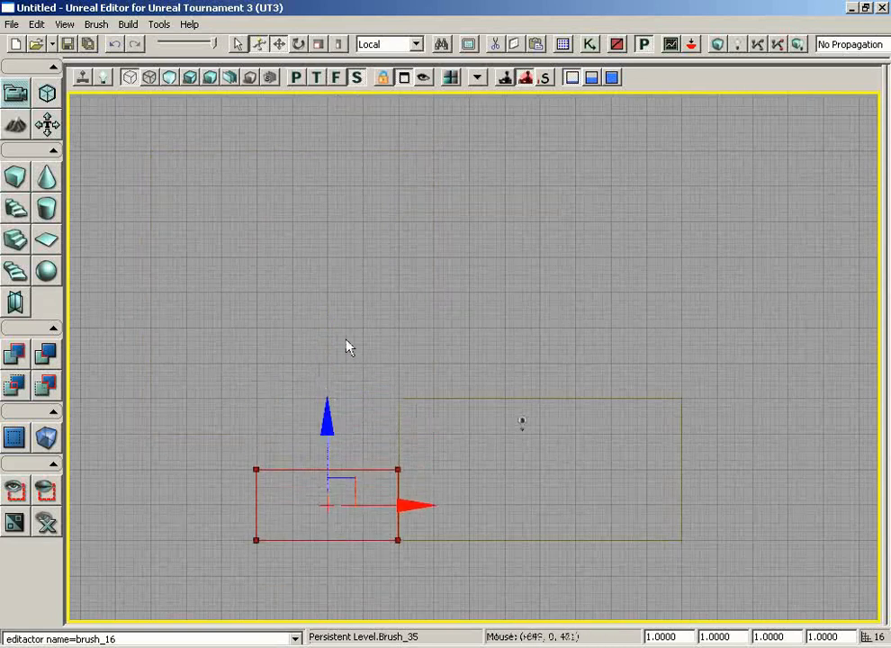
mouse_move(407, 112)
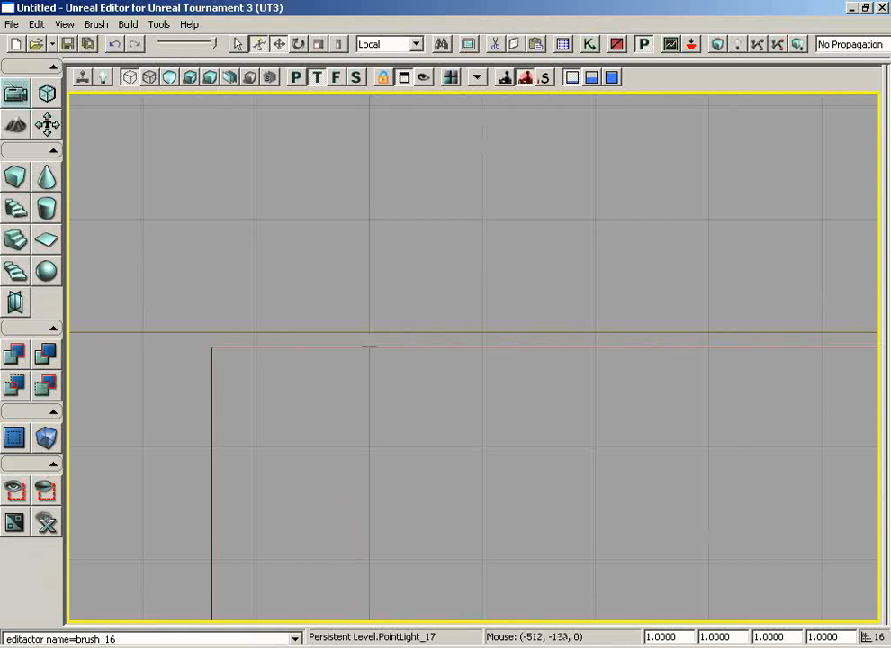
mouse_move(376, 333)
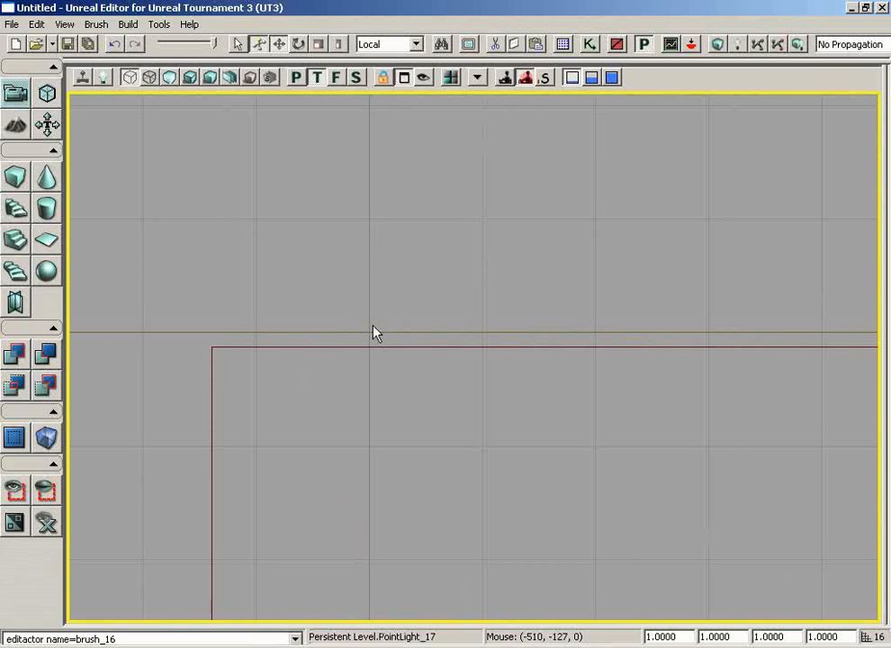
mouse_move(225, 345)
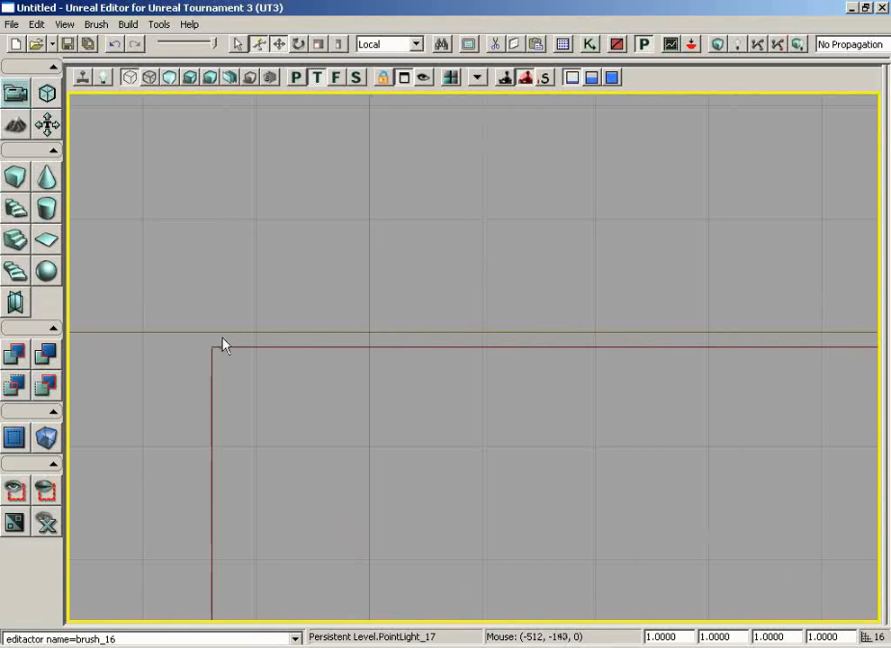
mouse_move(425, 302)
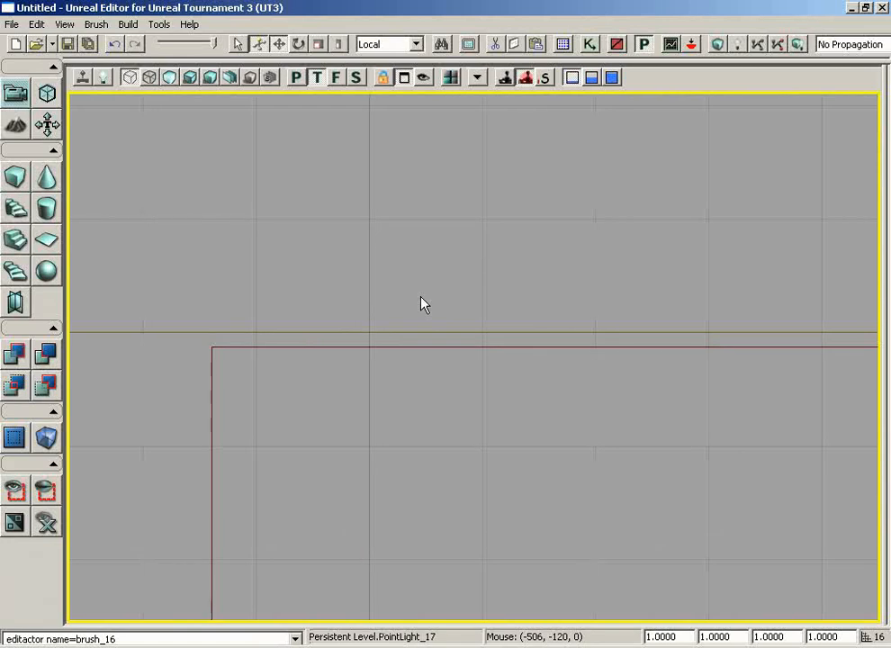
mouse_move(392, 367)
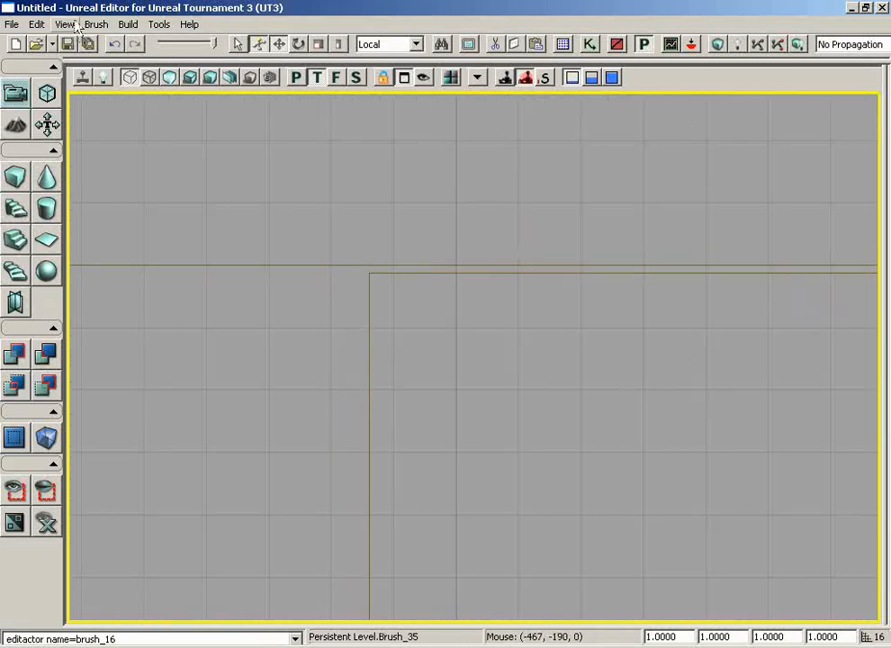
Adjust the drag grid option and rebuild geometry for the current level.
left_click(69, 24)
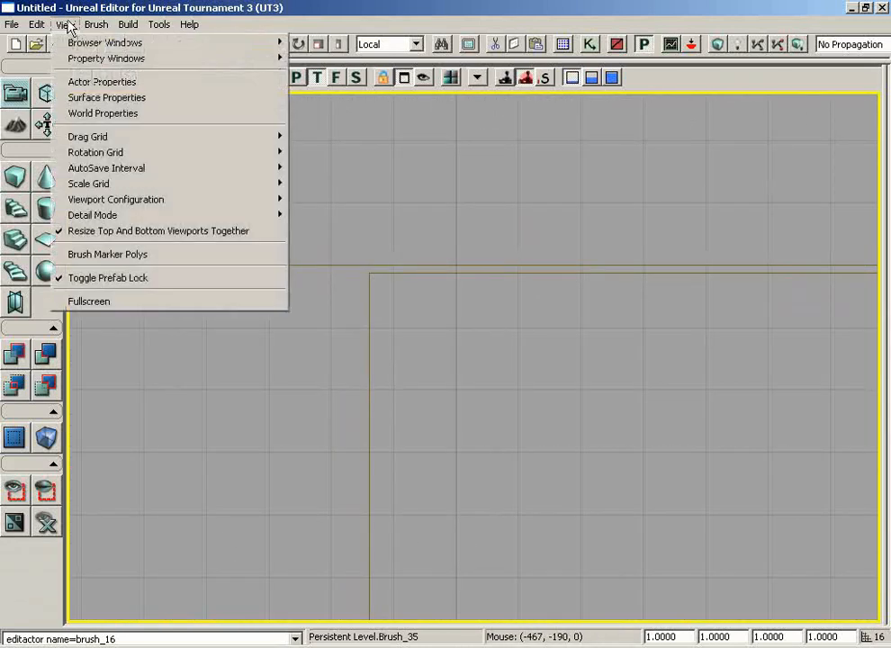
left_click(331, 140)
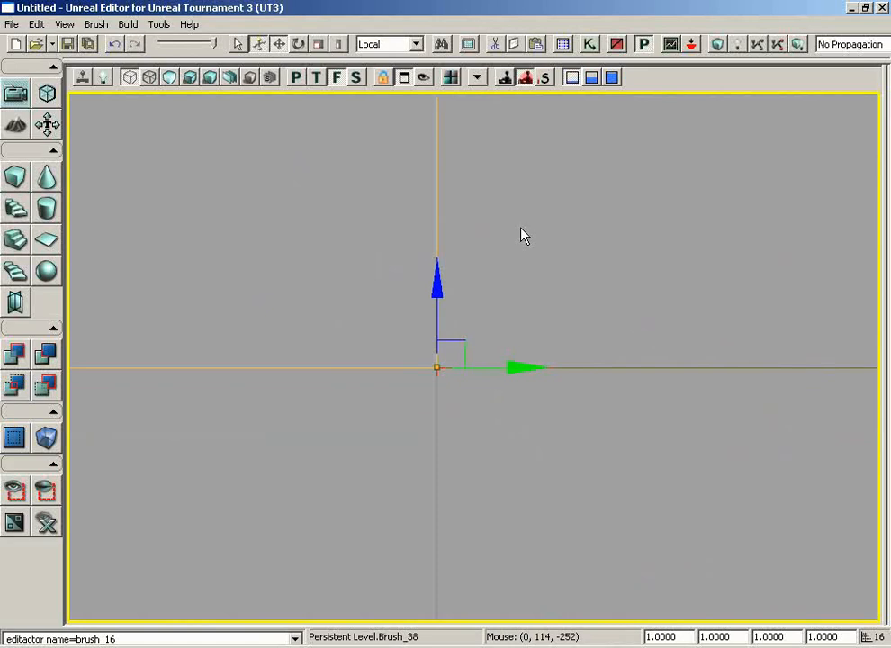
mouse_move(655, 302)
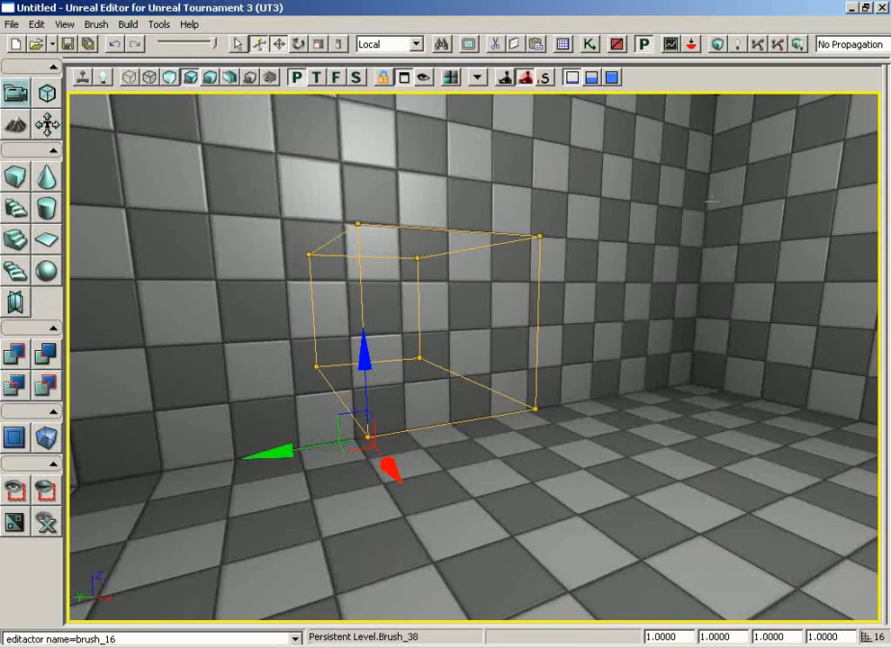
mouse_move(713, 47)
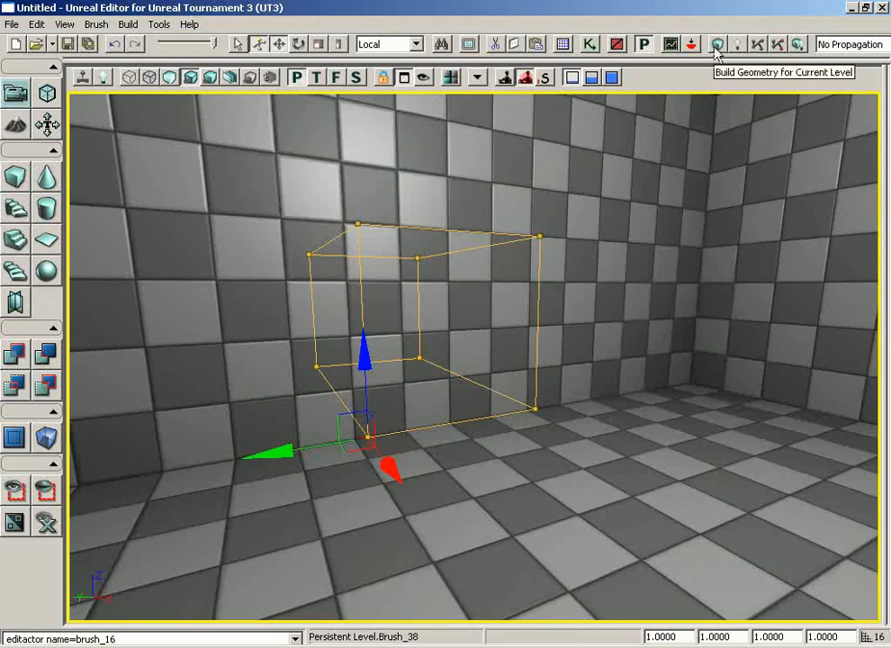
left_click(714, 41)
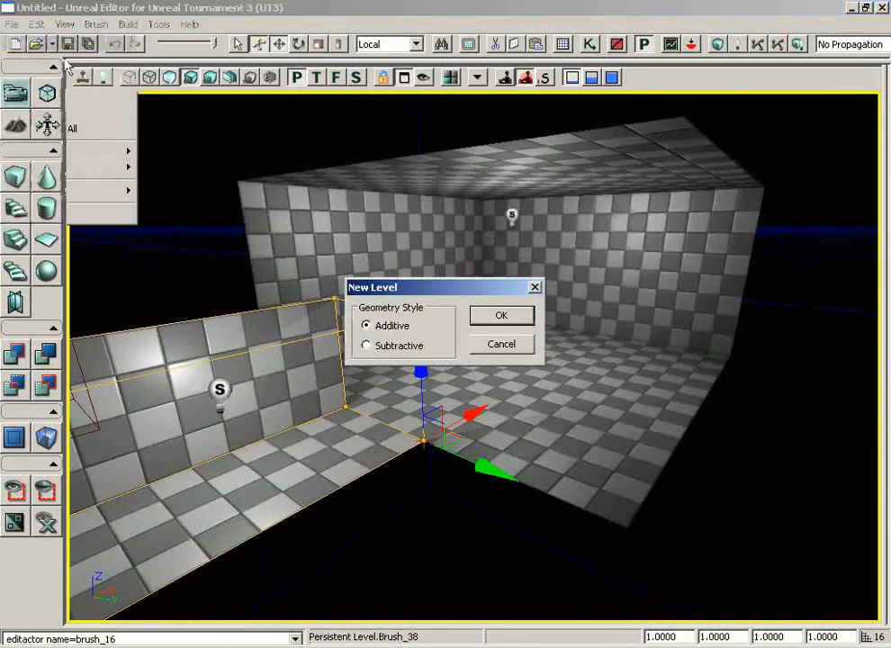
Start another additive level unsaved and build a 2048 by 2048 by 512 cube brush.
left_click(500, 315)
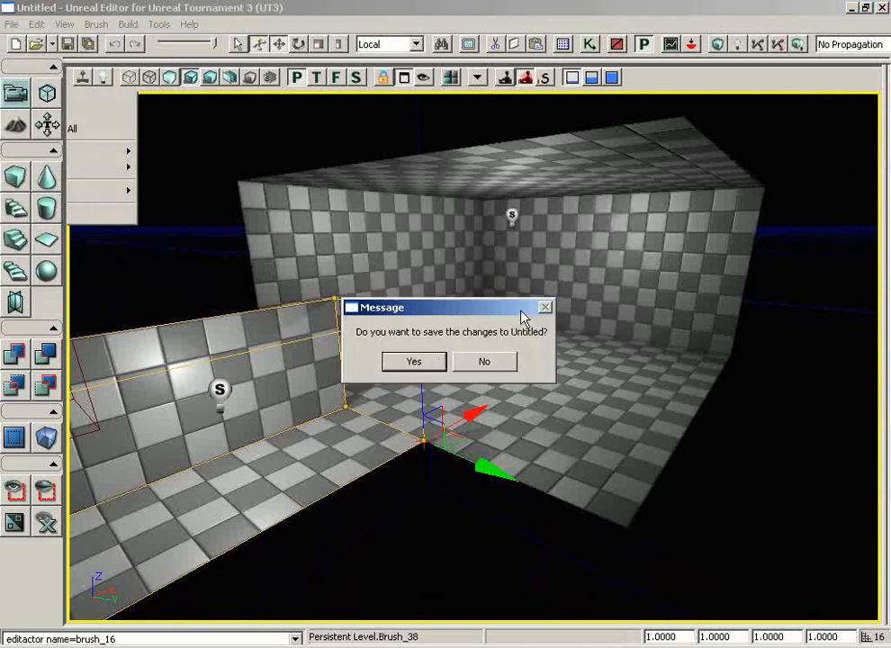
left_click(484, 360)
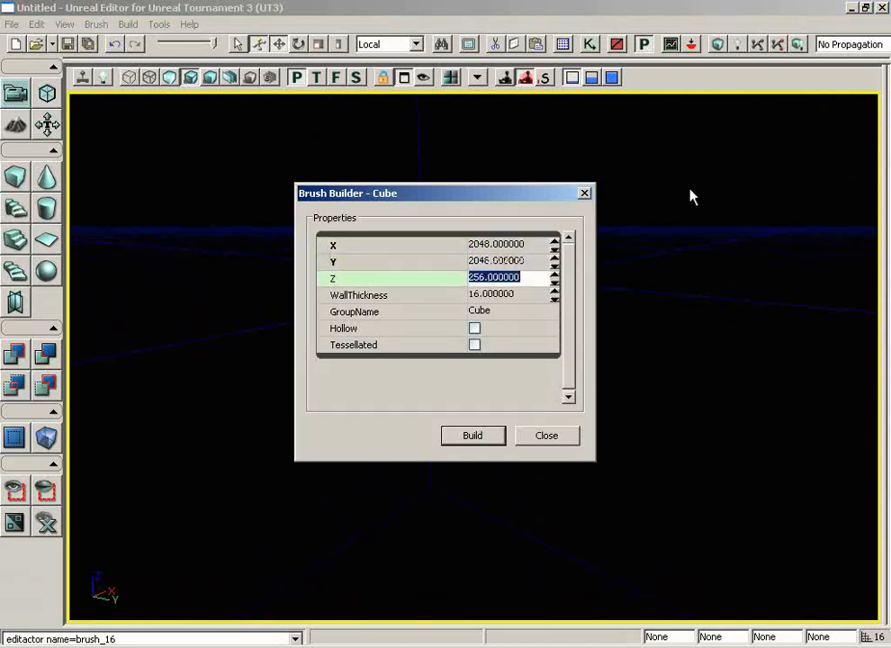
type("512")
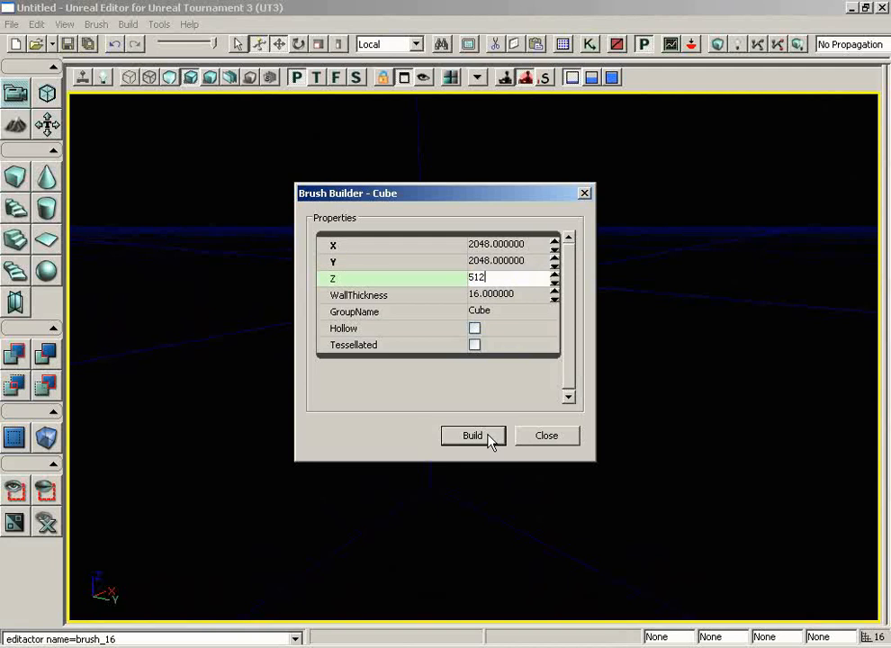
left_click(472, 435)
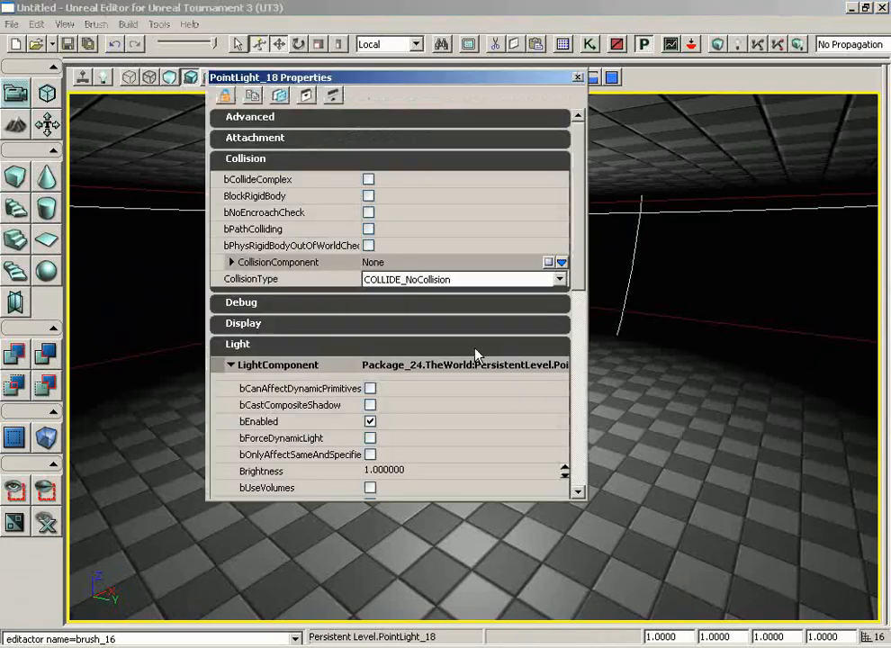
Expand the PointLight's LightComponent properties and set its Radius to 2048.
scroll("down", 3)
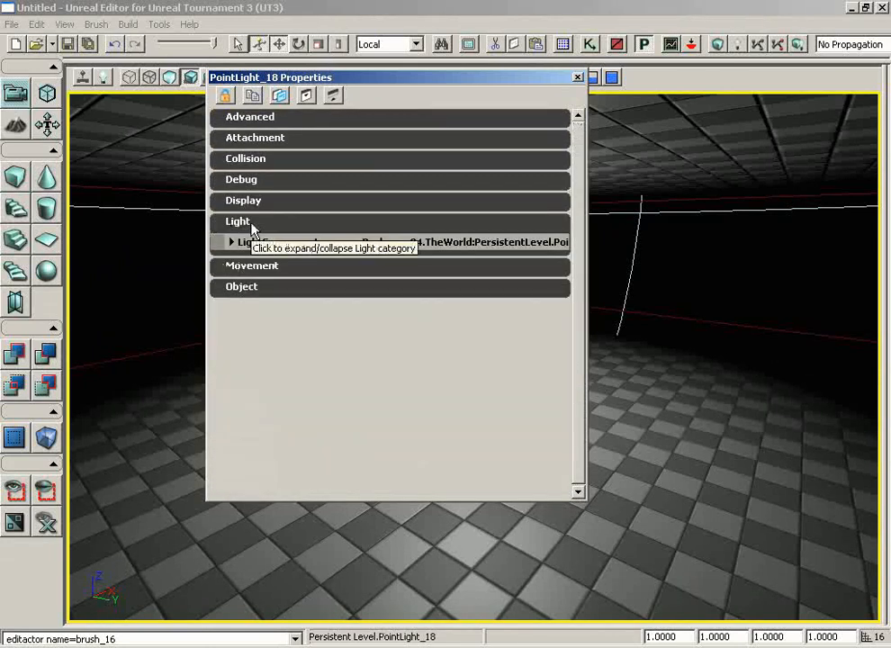
left_click(238, 220)
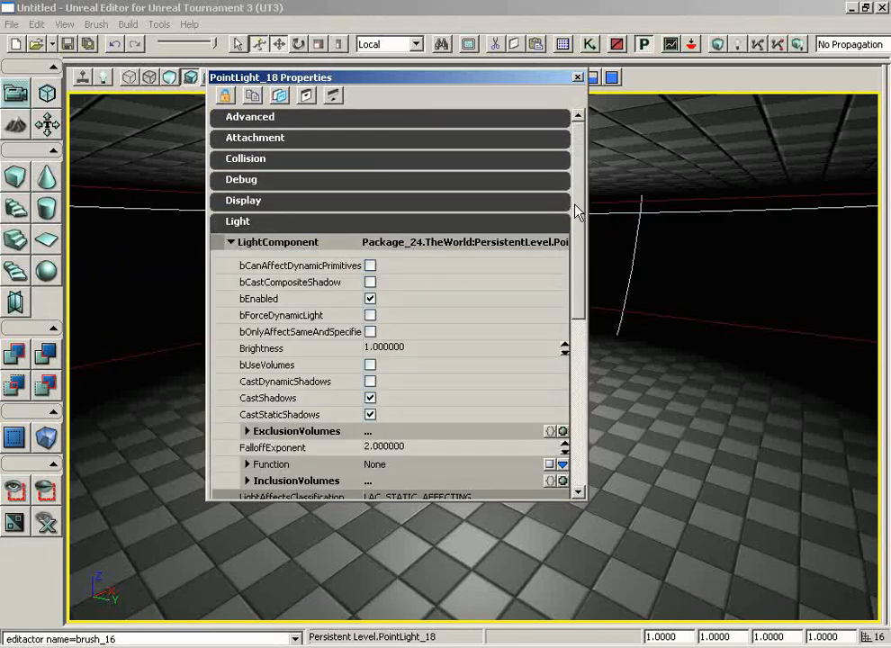
scroll("down", 3)
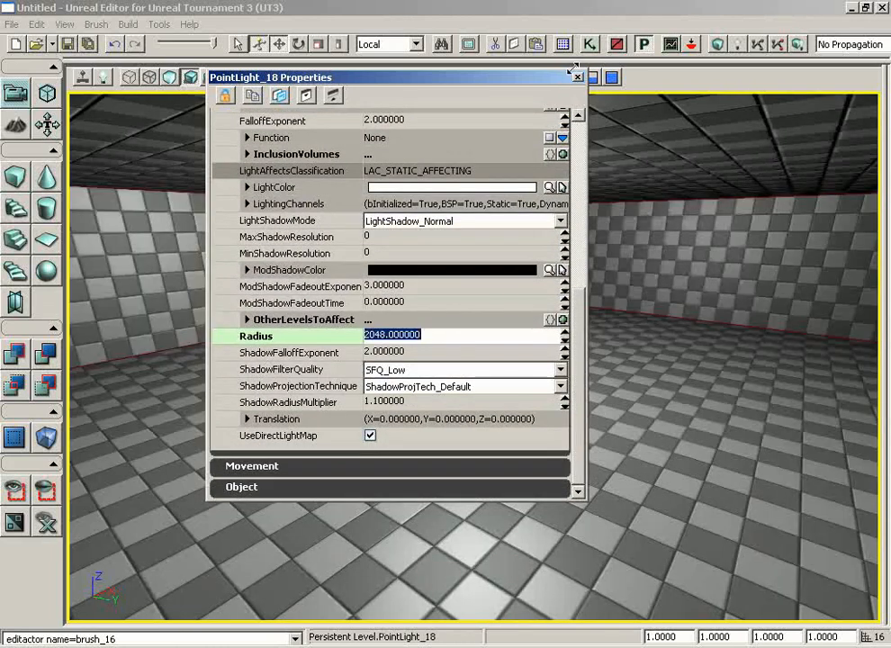
left_click(573, 74)
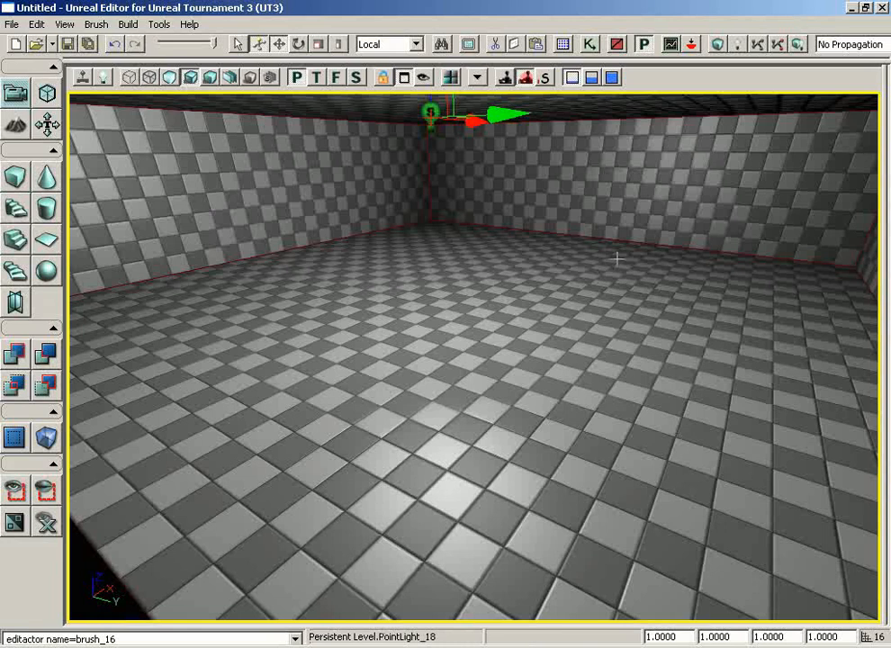
mouse_move(563, 43)
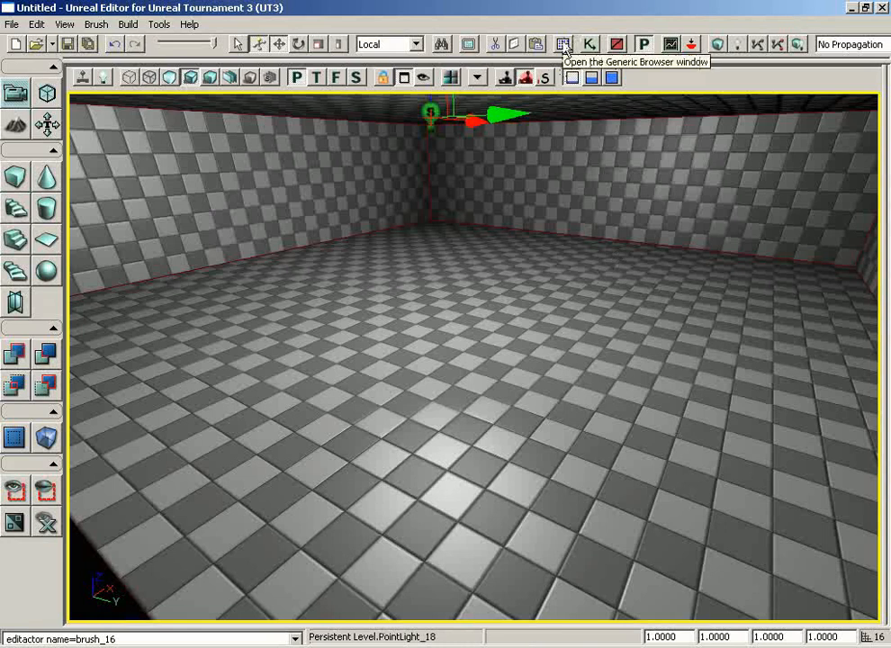
Browse the LT_Floors package in the Generic Browser down to the walkway meshes.
left_click(565, 43)
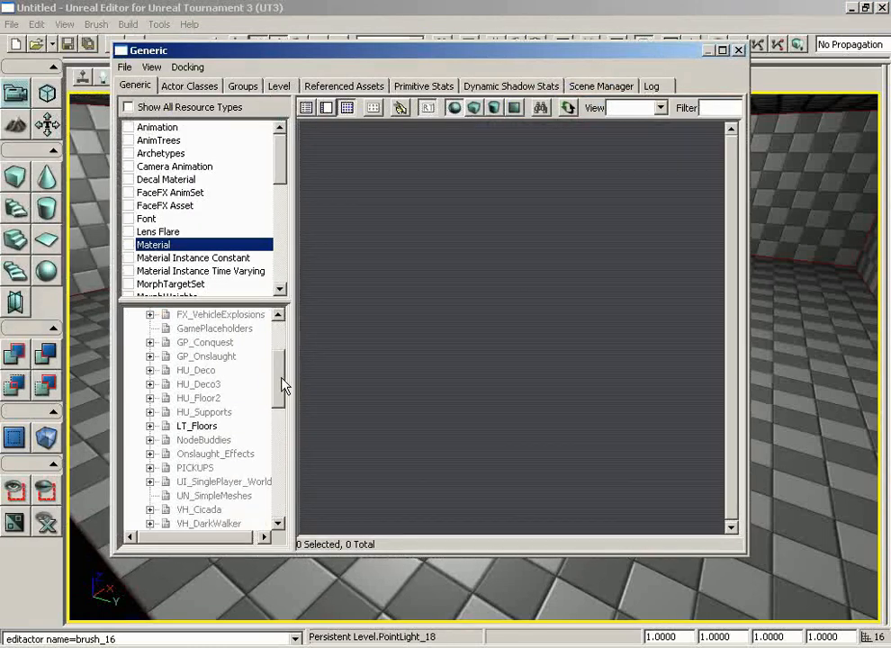
left_click(197, 425)
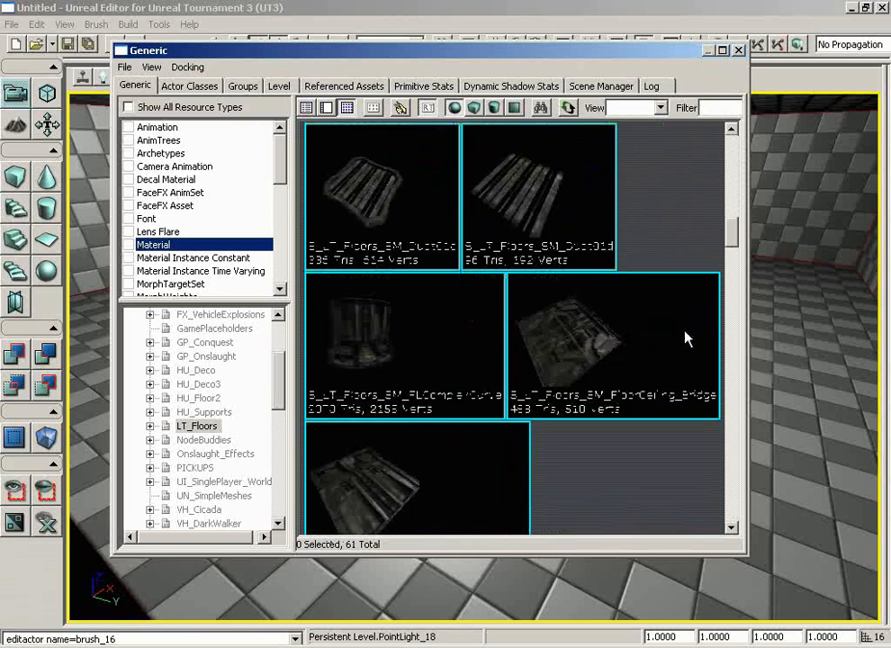
scroll("down", 3)
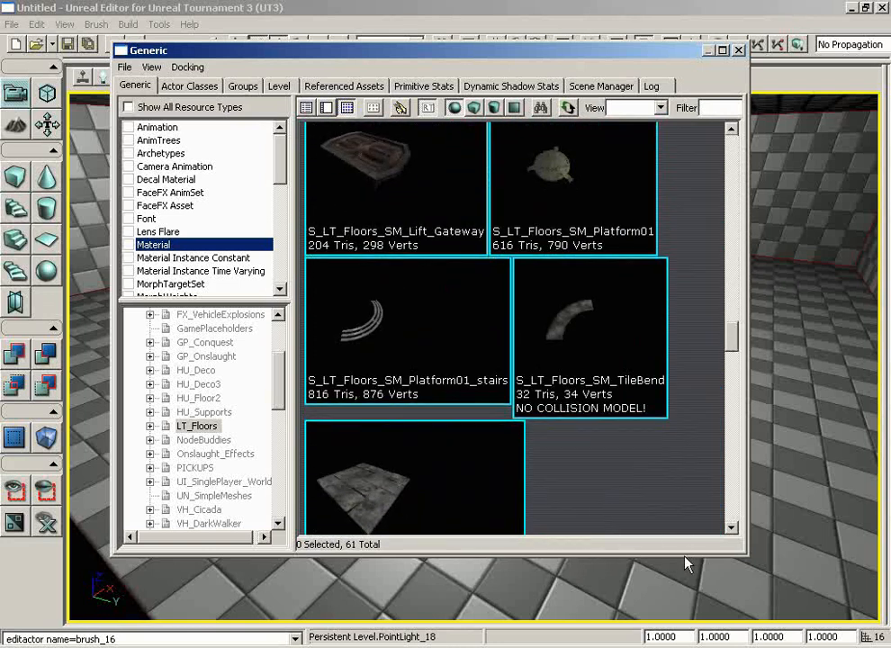
scroll("down", 3)
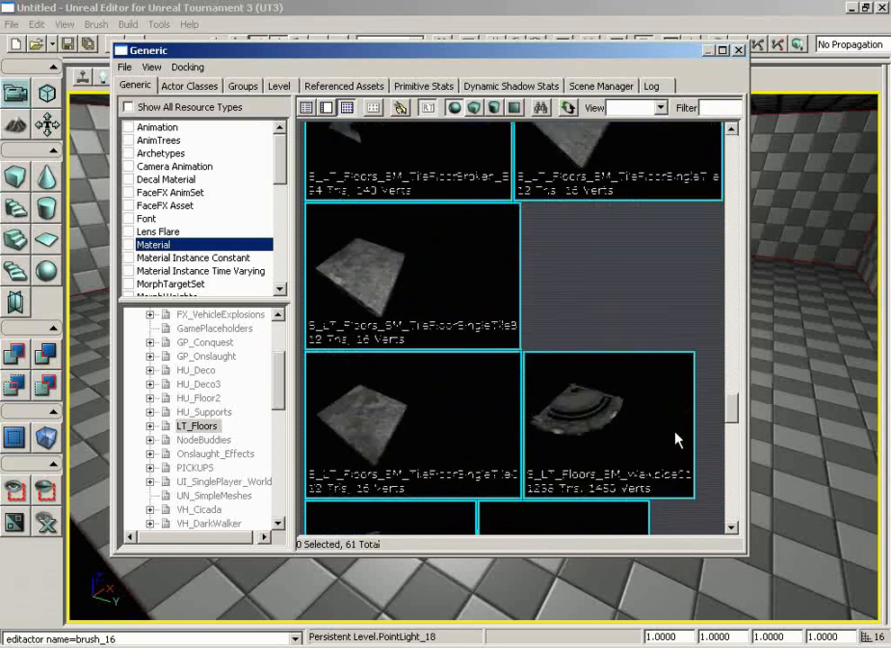
scroll("down", 3)
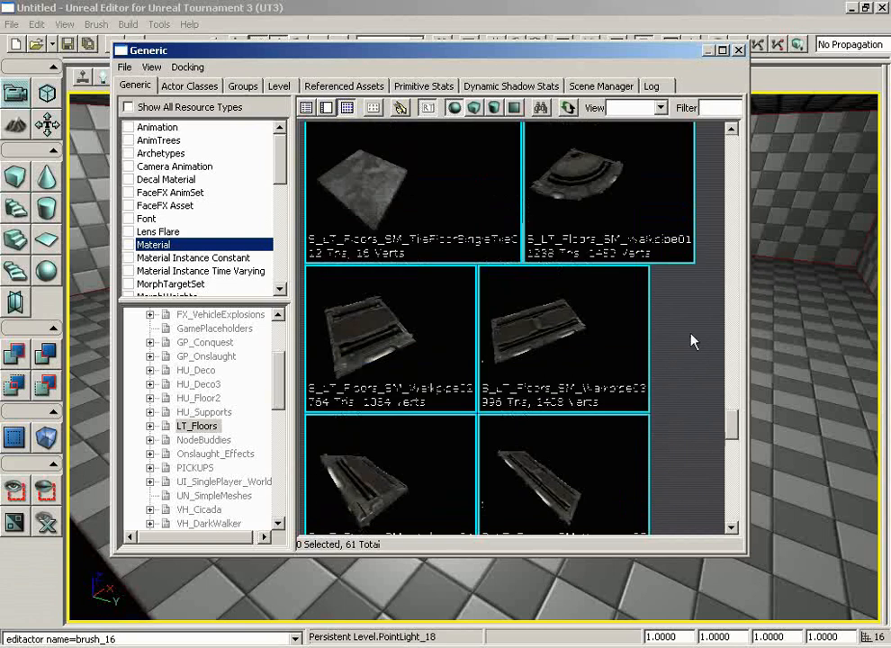
scroll("down", 3)
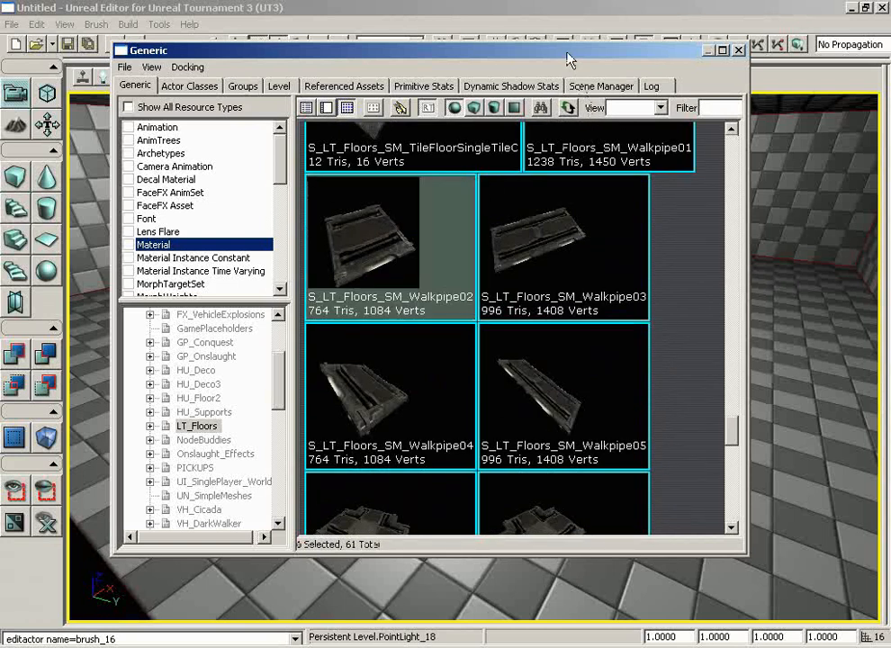
Add the cross-junction, curved corner and a third walkway static mesh onto the room floor.
right_click(668, 385)
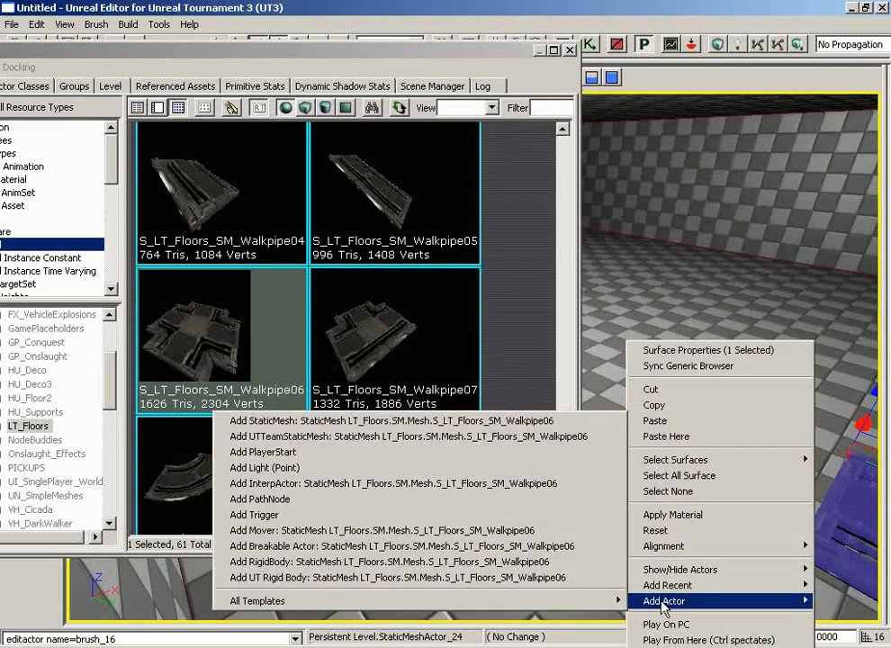
left_click(677, 601)
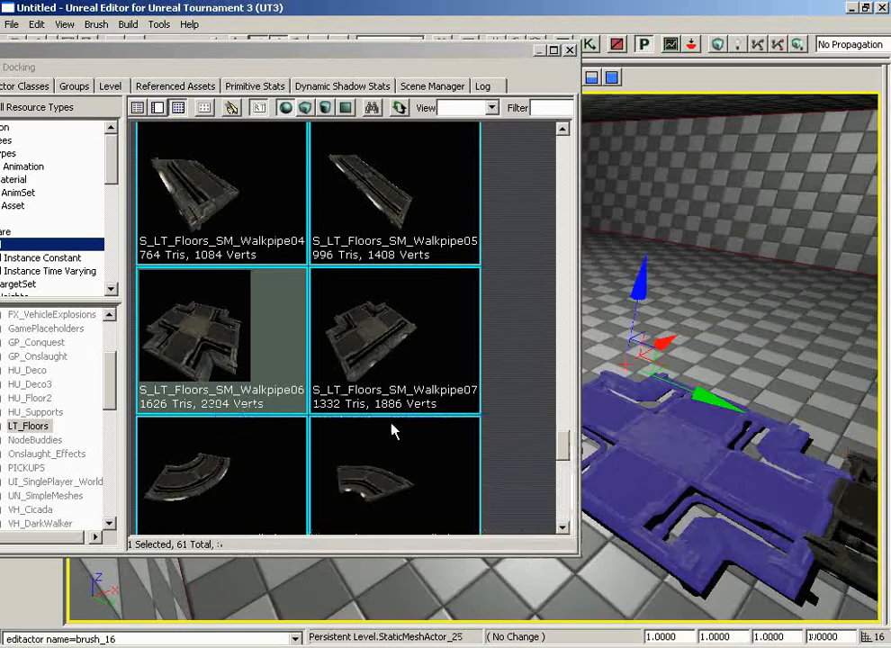
mouse_move(506, 367)
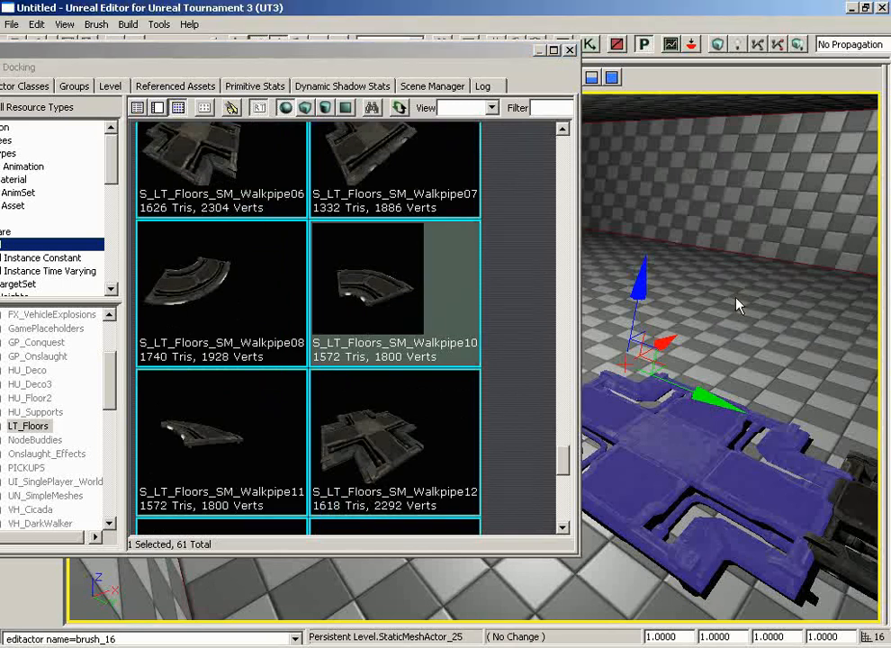
right_click(738, 304)
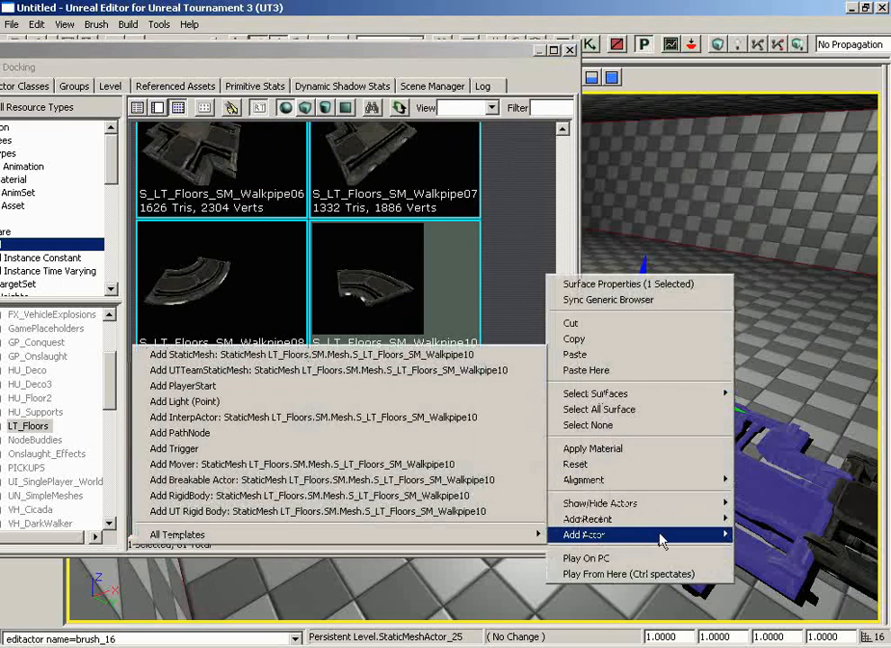
left_click(591, 534)
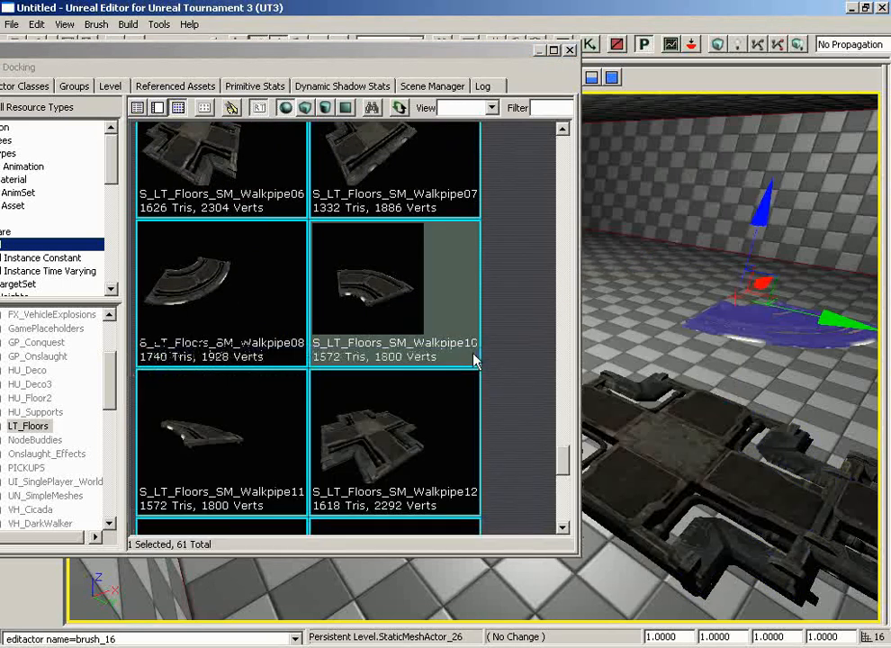
mouse_move(511, 355)
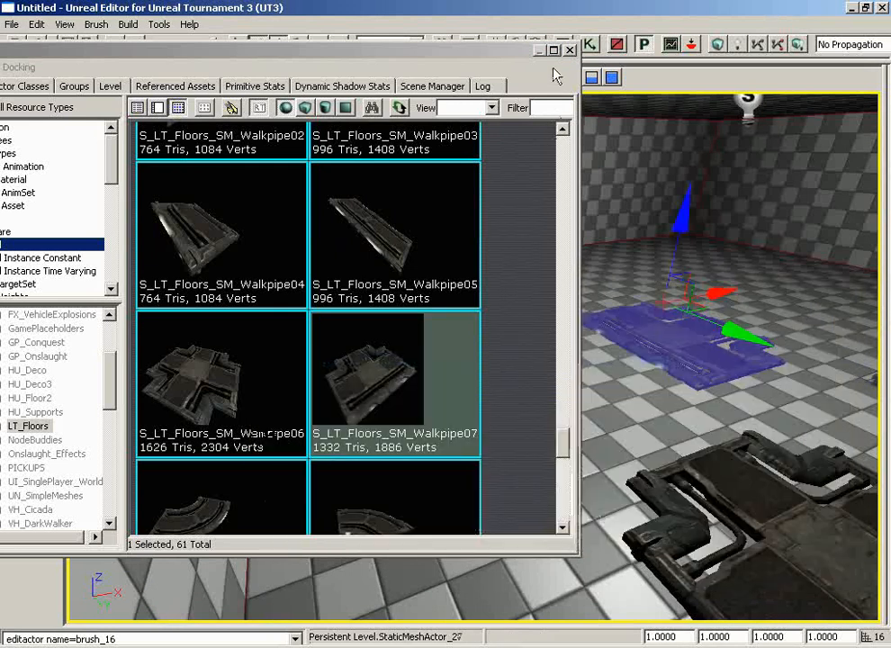
left_click(565, 50)
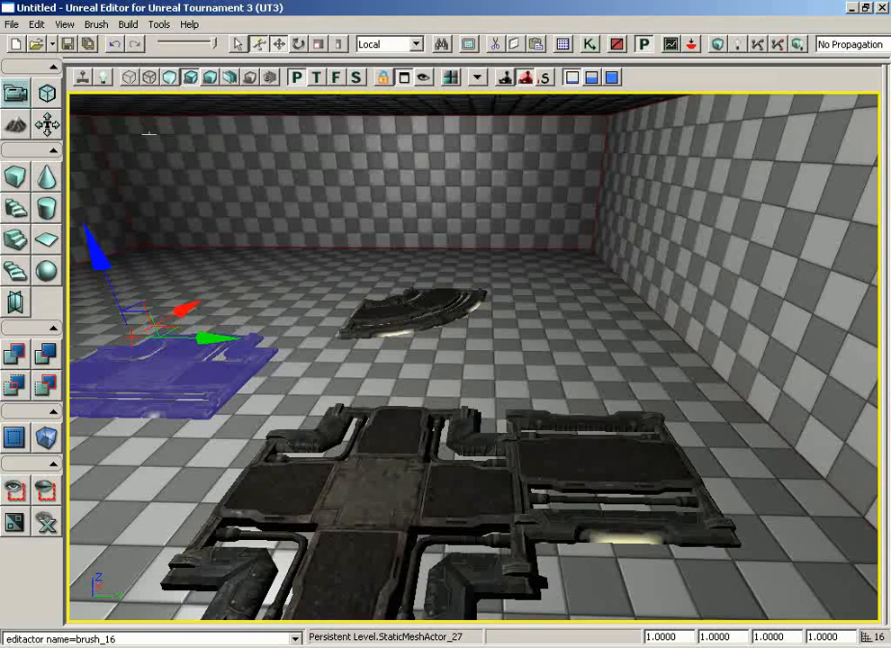
mouse_move(133, 133)
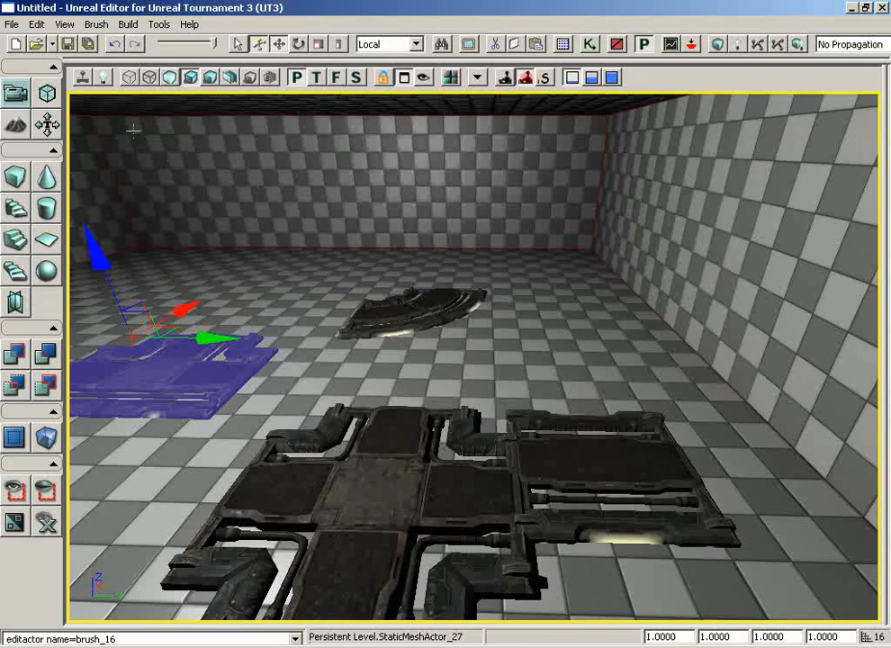
left_click(61, 21)
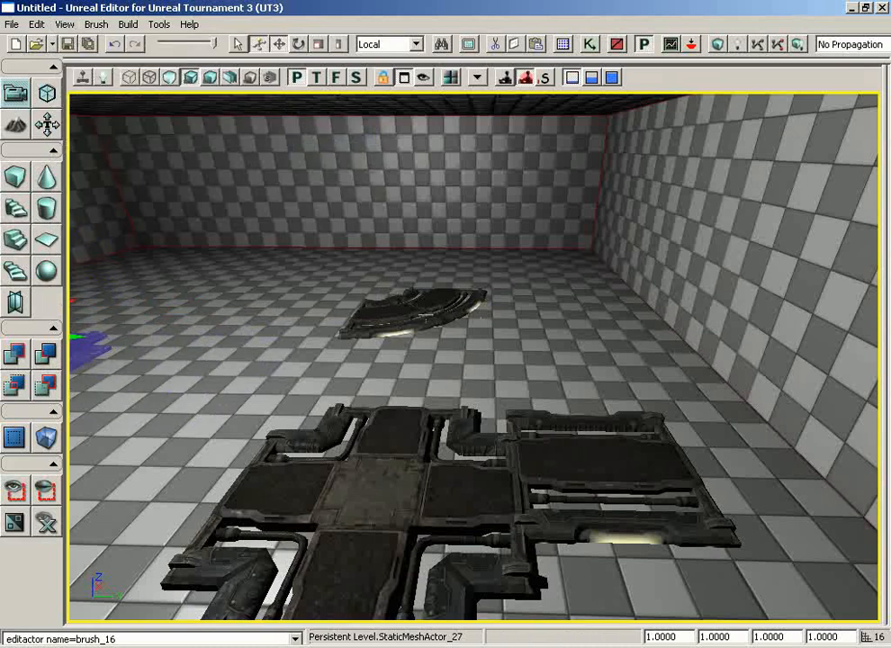
left_click(410, 309)
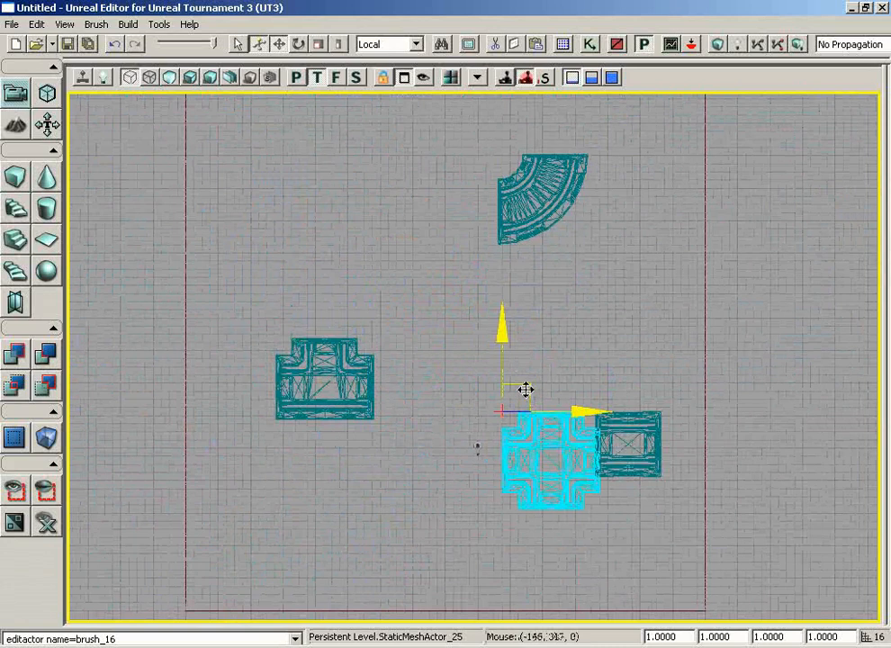
left_click_drag(554, 450, 449, 338)
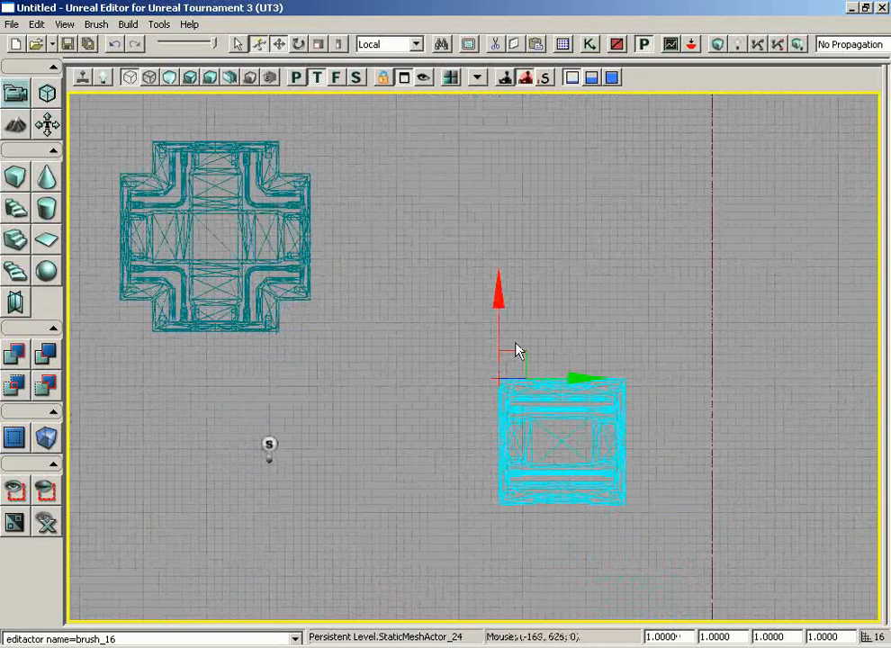
left_click_drag(562, 437, 375, 230)
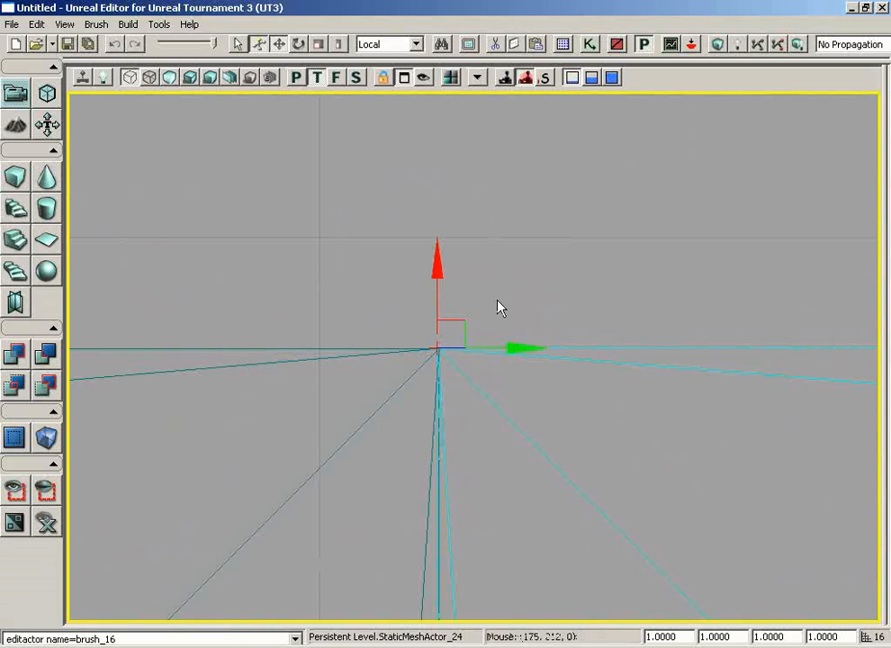
mouse_move(518, 288)
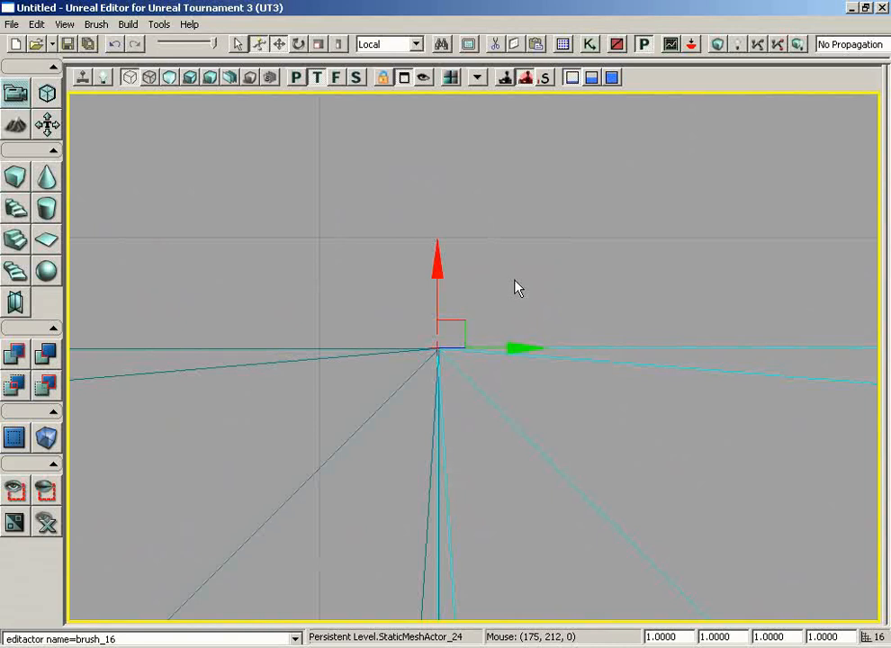
Snap a walkway piece onto the grid with Align > Move Actors To Grid in the top view.
left_click(63, 25)
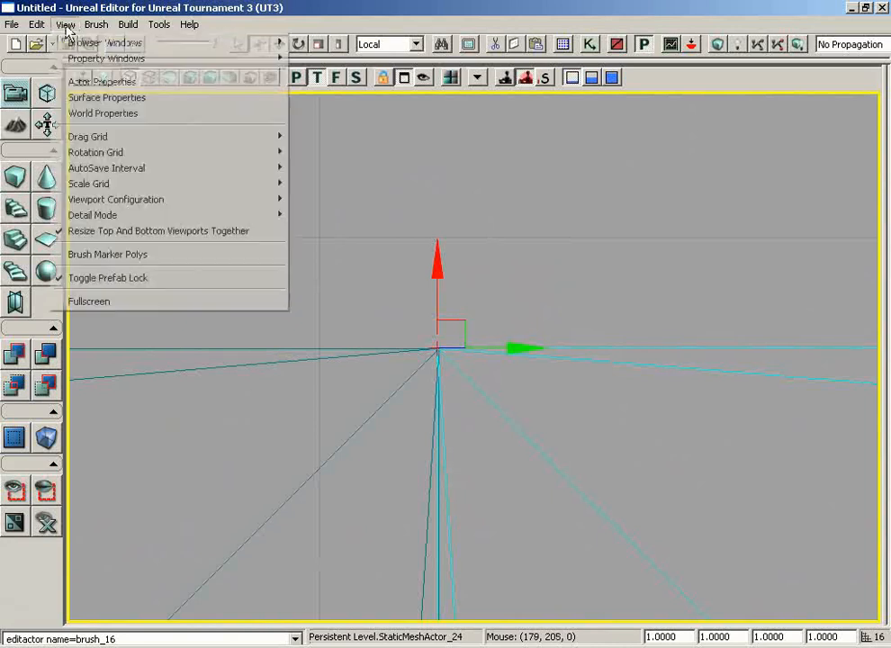
mouse_move(86, 137)
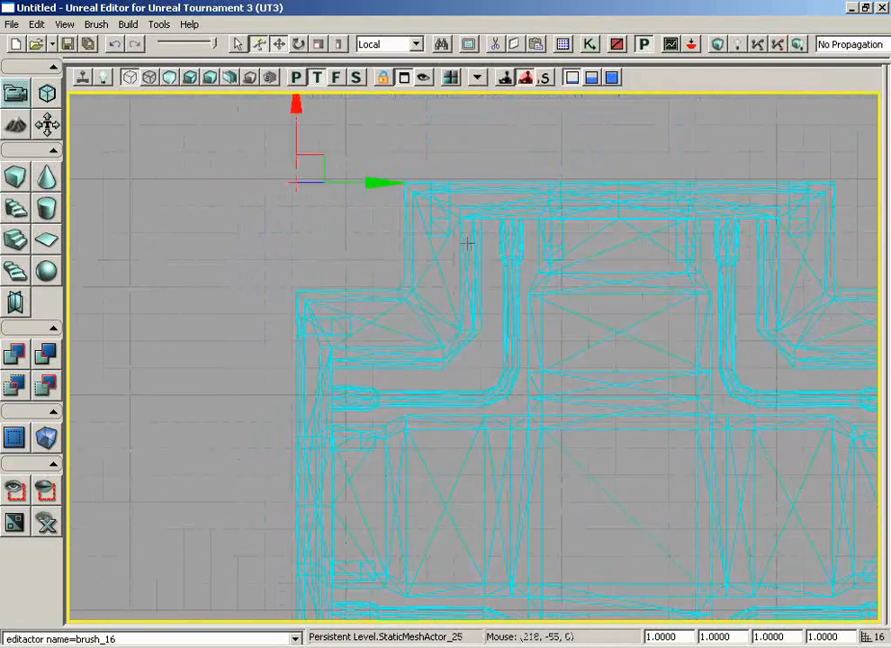
right_click(466, 245)
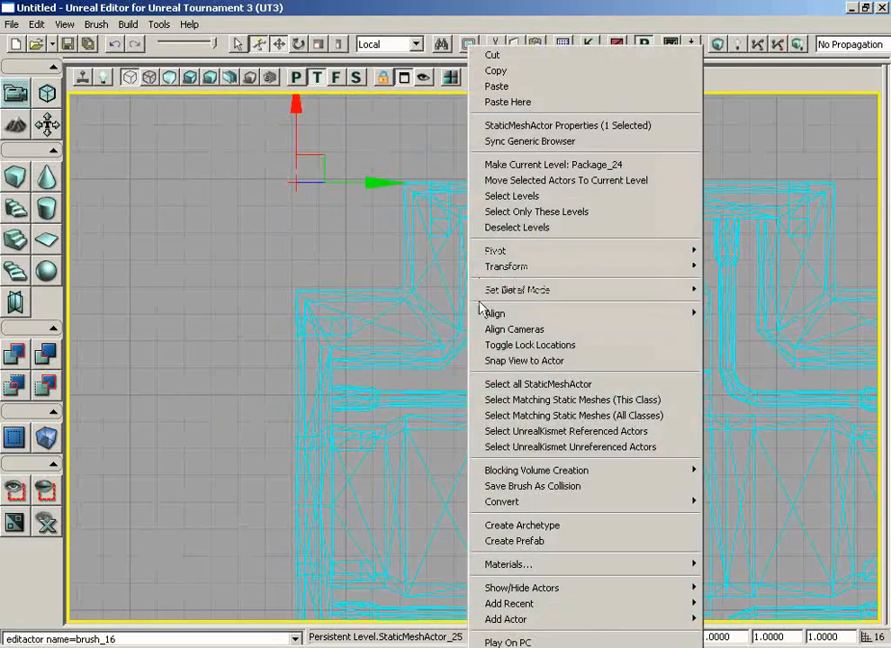
mouse_move(493, 313)
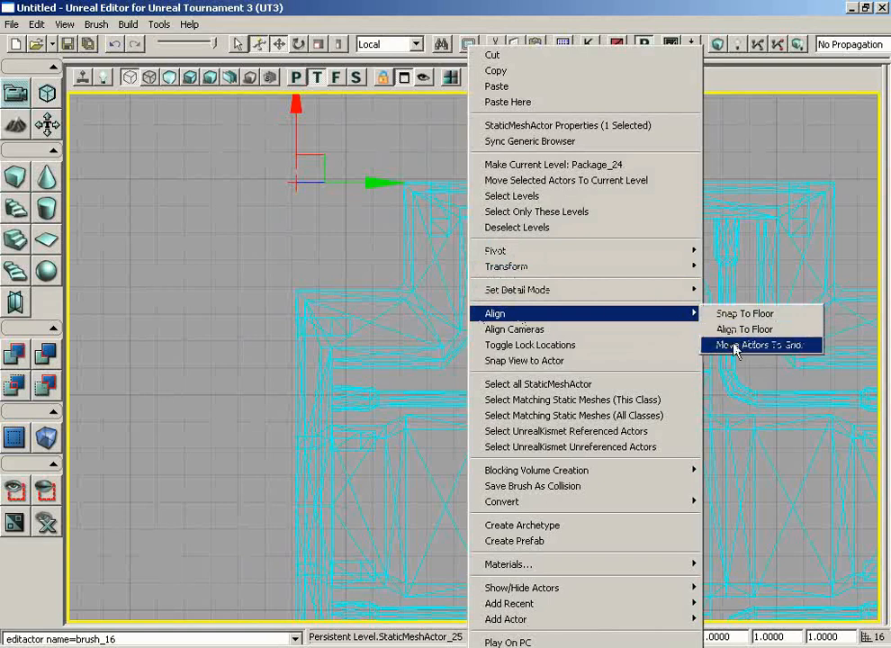
left_click(761, 345)
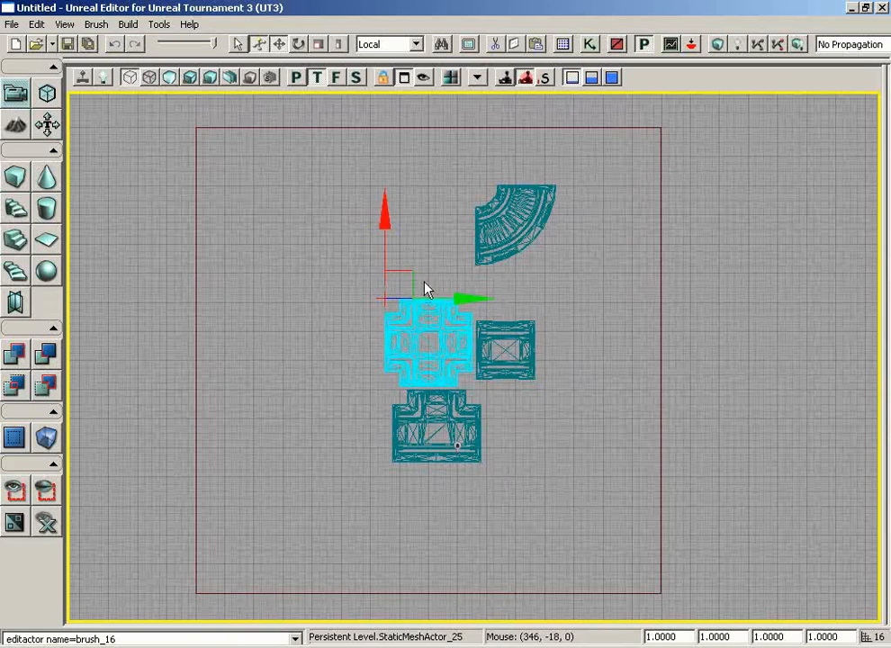
mouse_move(547, 333)
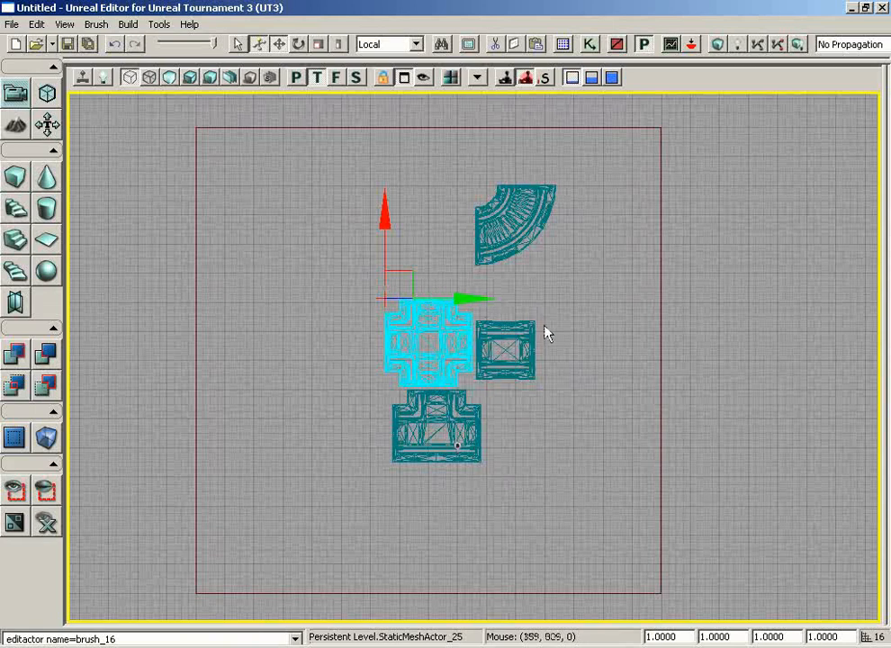
mouse_move(551, 333)
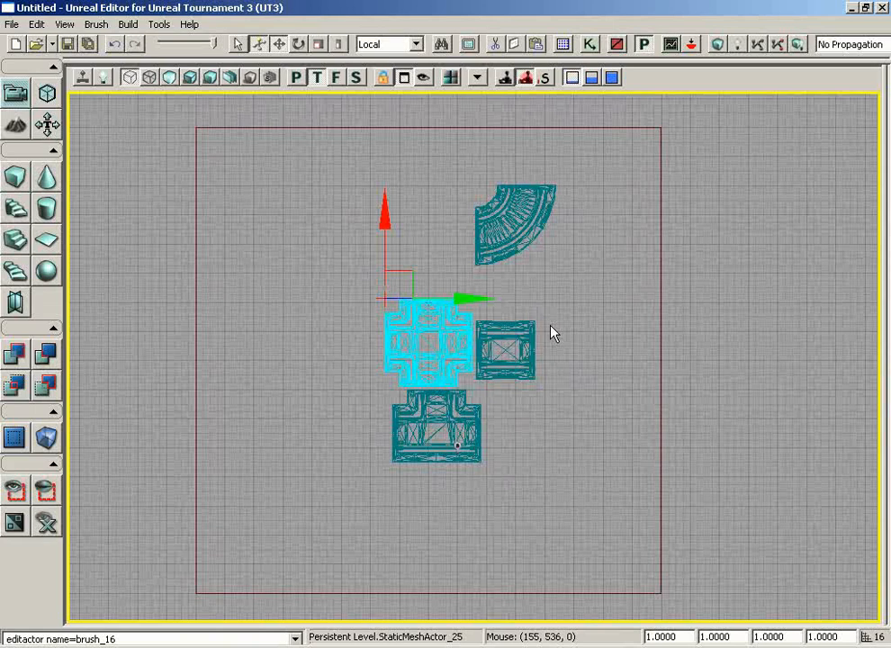
mouse_move(577, 338)
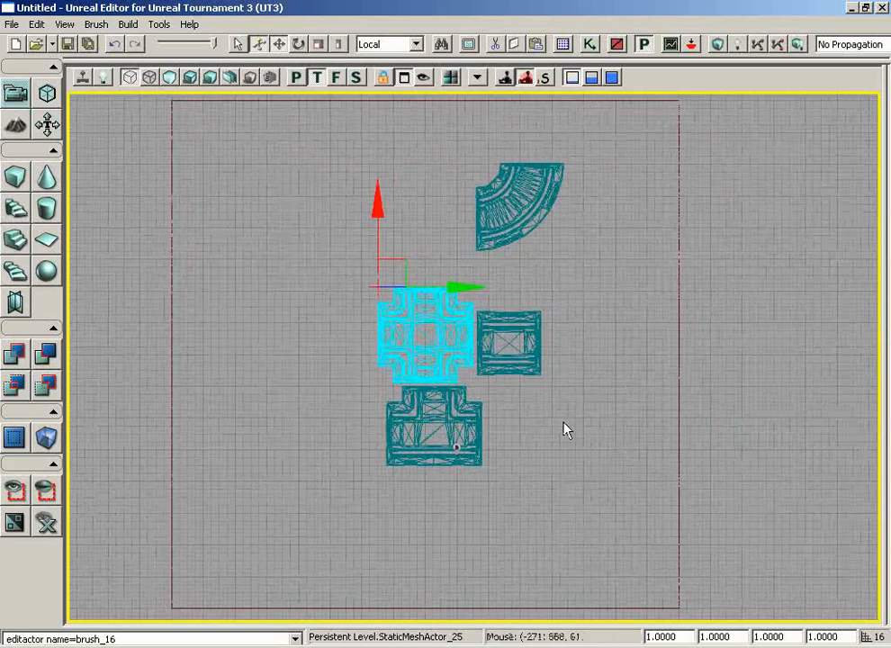
left_click(64, 24)
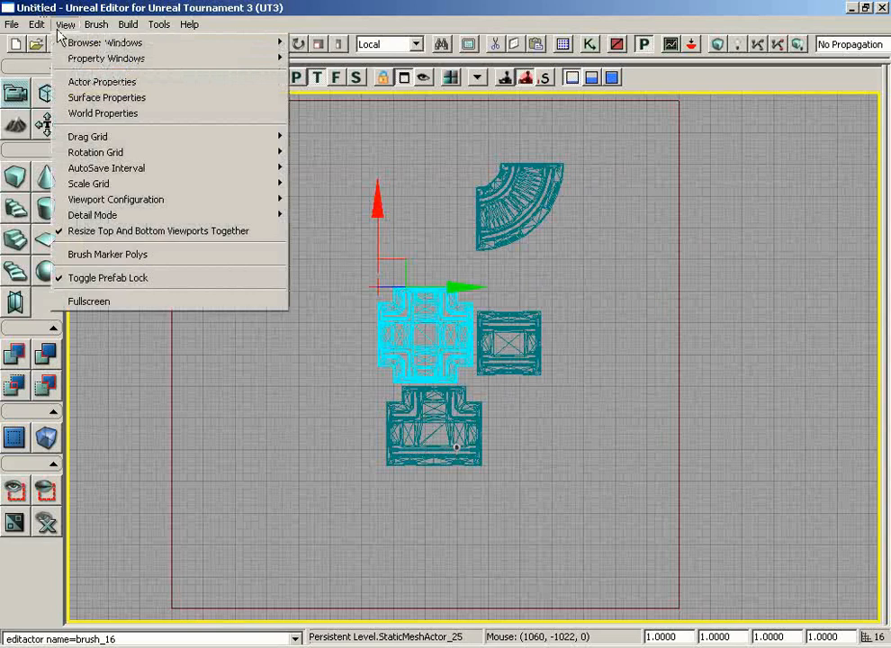
mouse_move(86, 137)
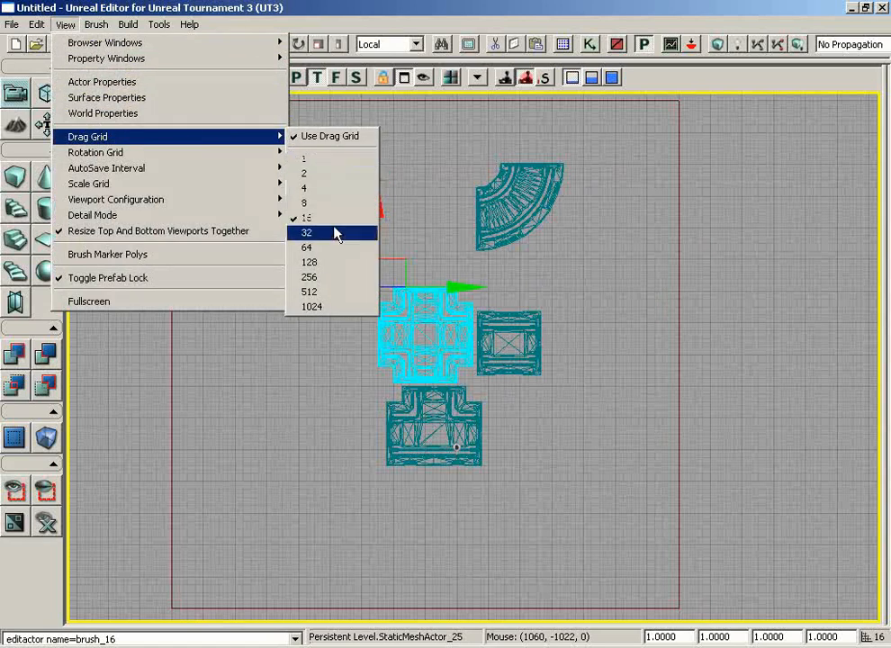
Coarsen the drag grid, snap the cross junction and straight to it, and select the T-piece below.
left_click(306, 248)
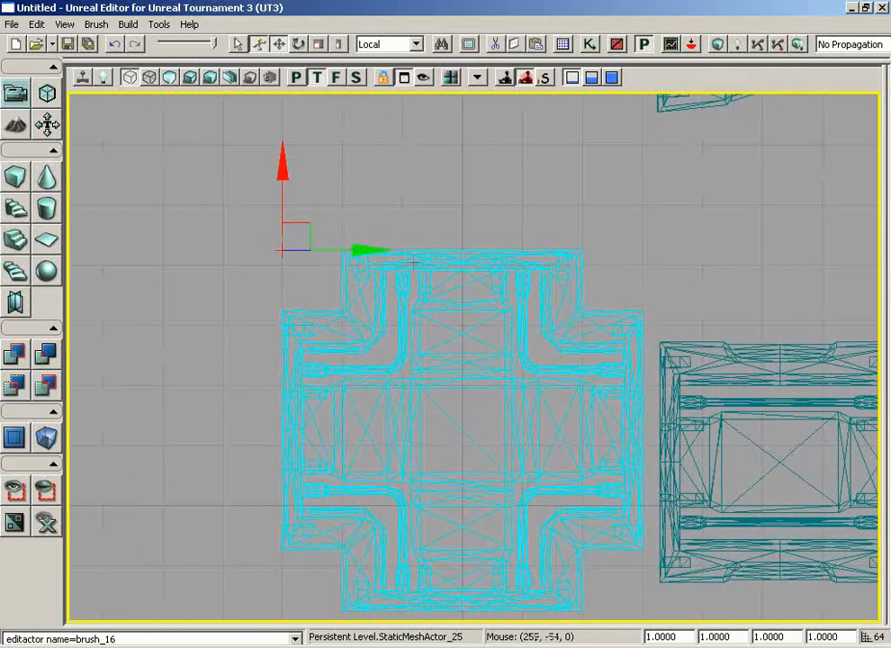
mouse_move(583, 252)
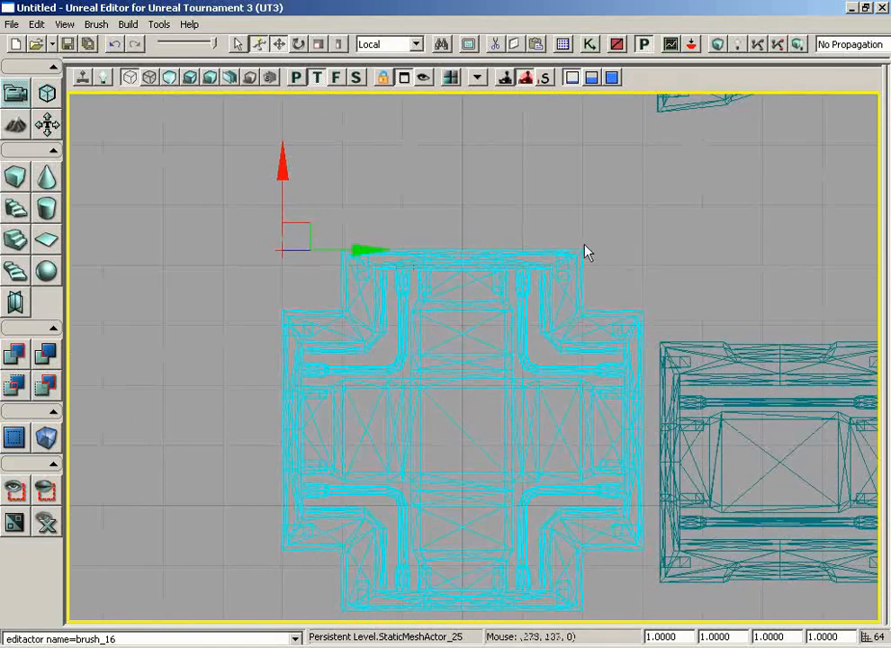
mouse_move(561, 212)
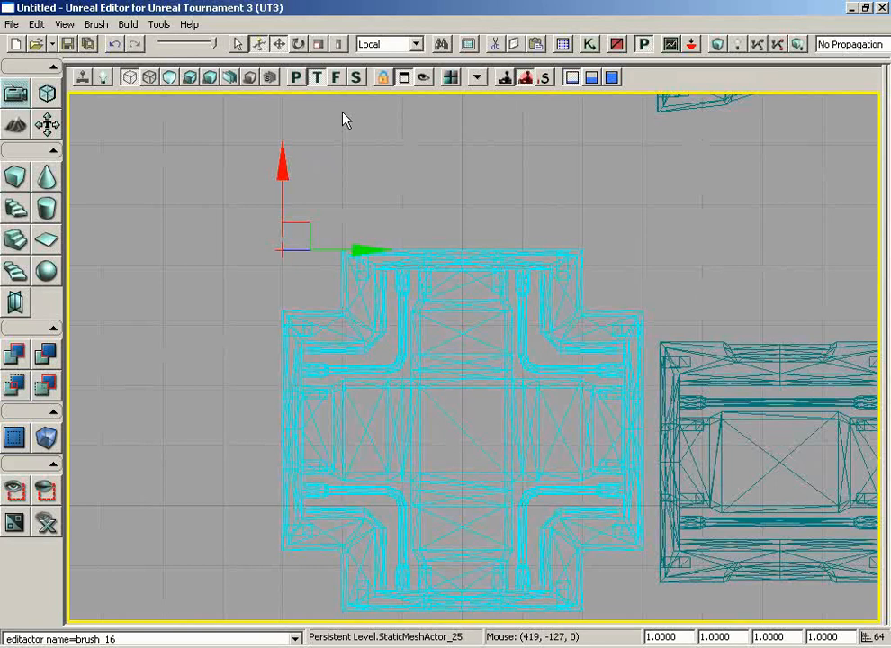
mouse_move(360, 223)
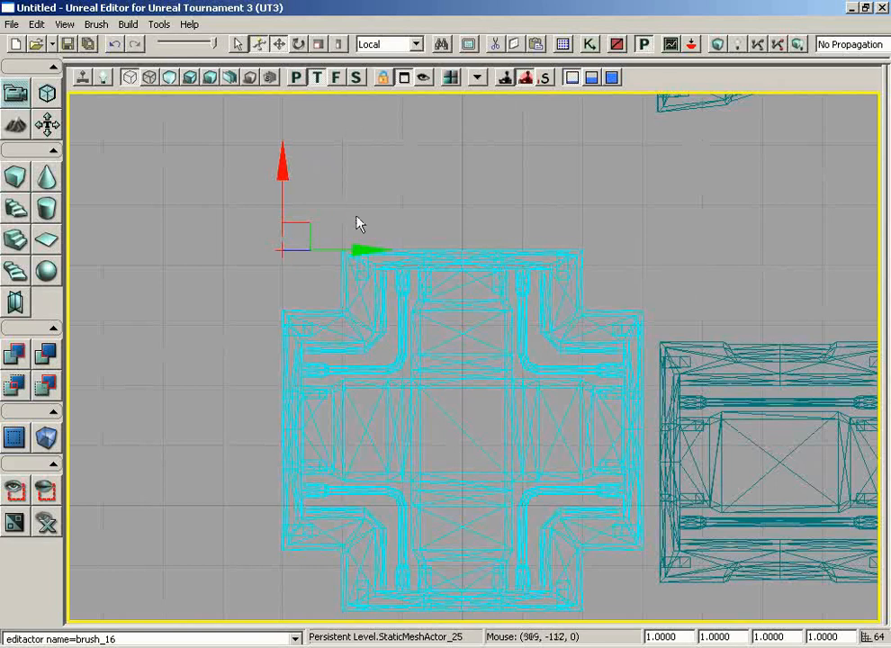
mouse_move(284, 273)
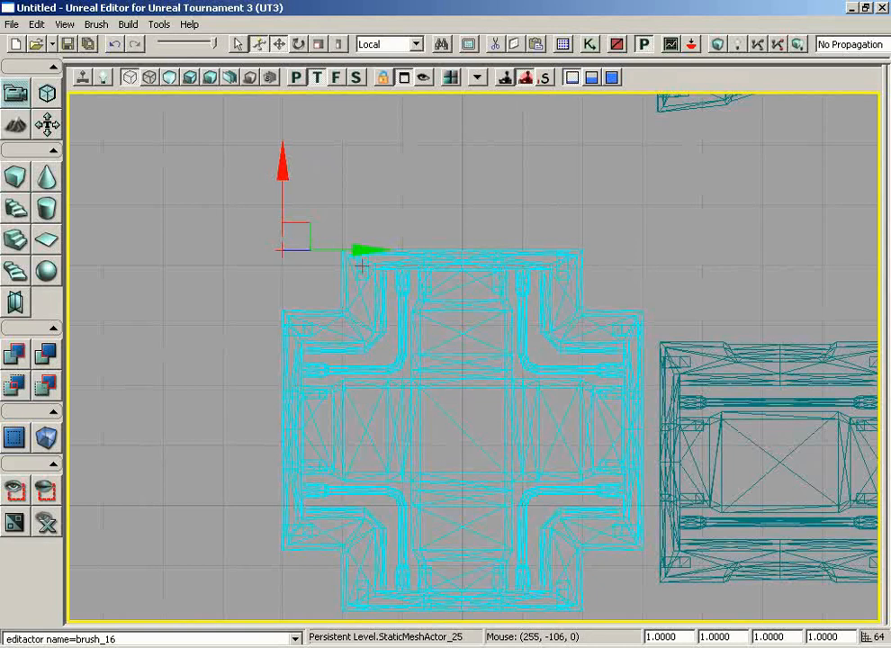
right_click(360, 267)
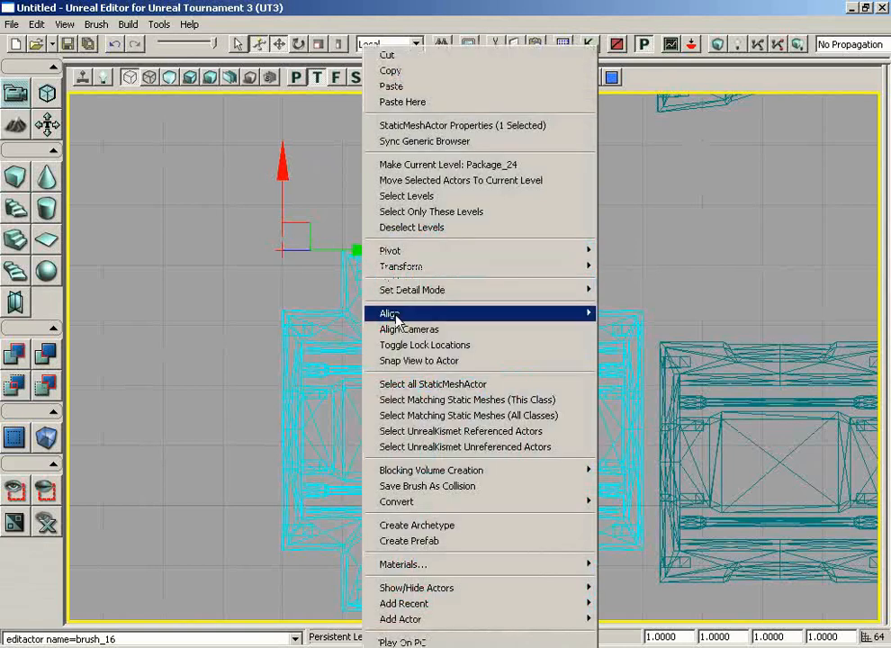
left_click(587, 263)
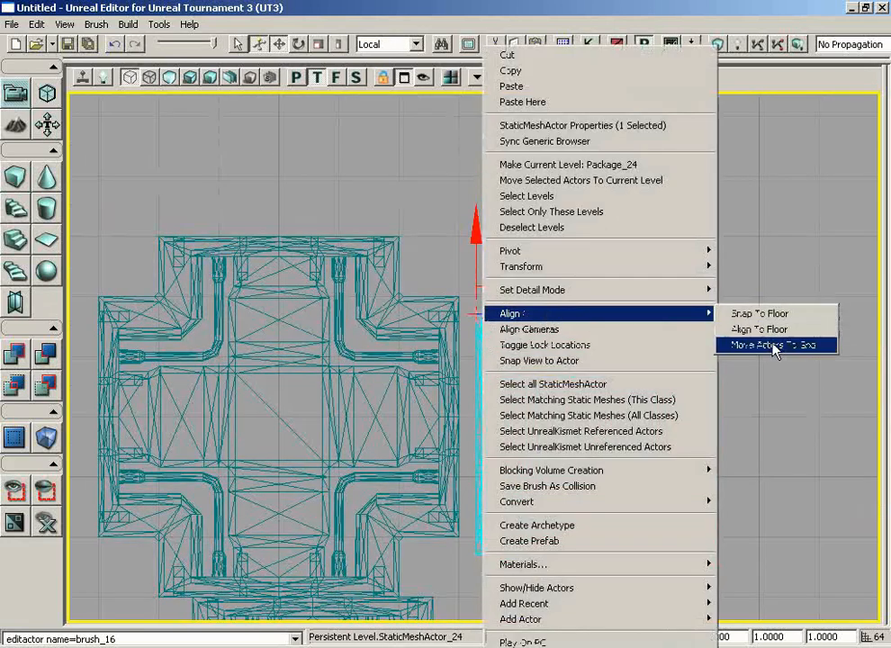
left_click(770, 340)
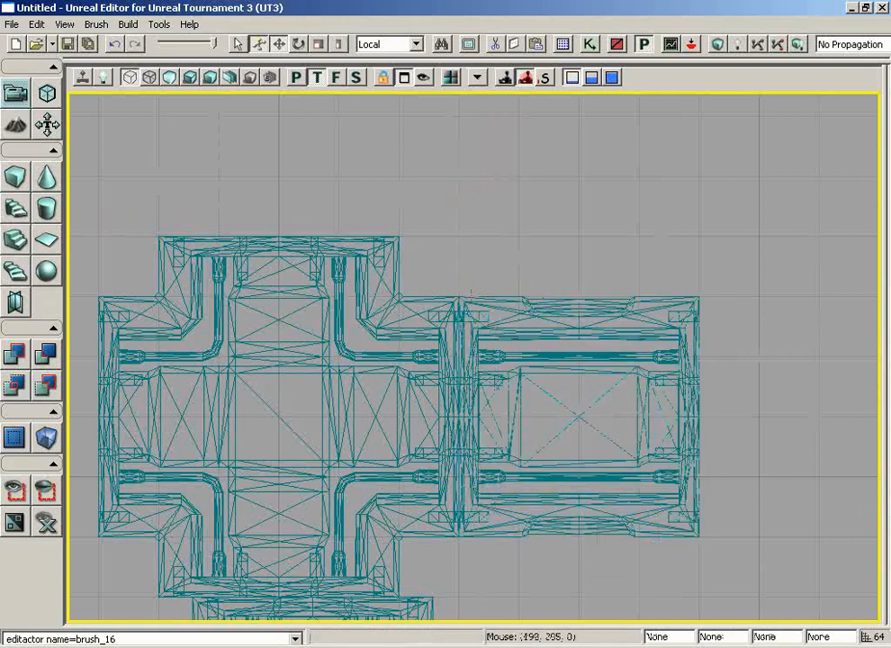
left_click(270, 405)
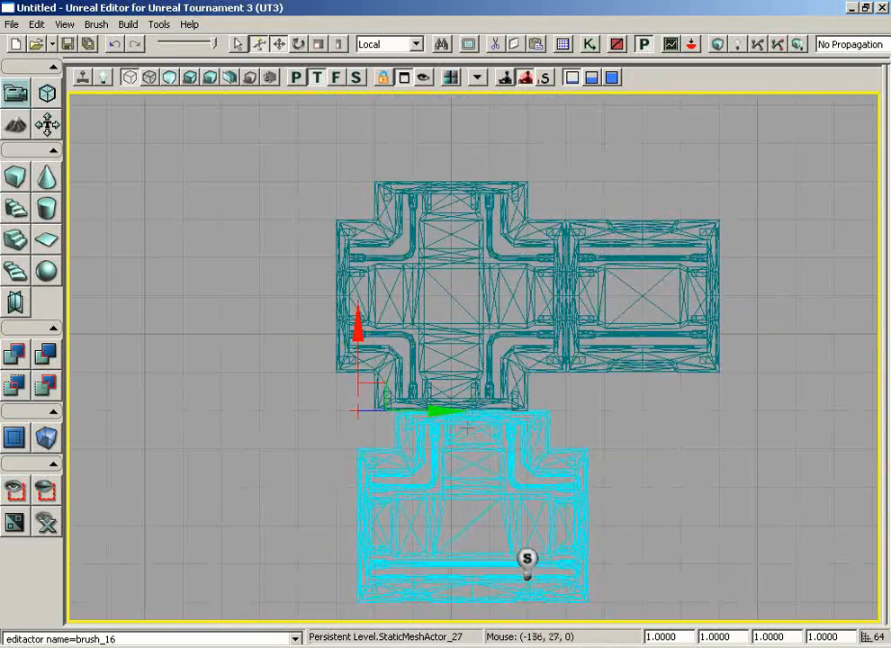
right_click(467, 411)
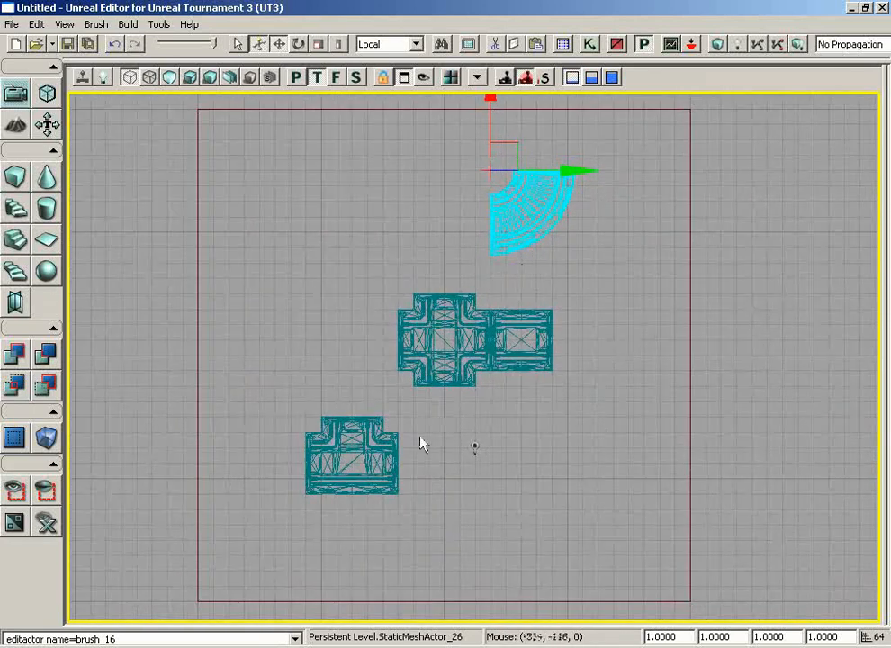
Move the junction pieces onto the cross junction's sides to form the plus-shaped layout.
left_click(351, 459)
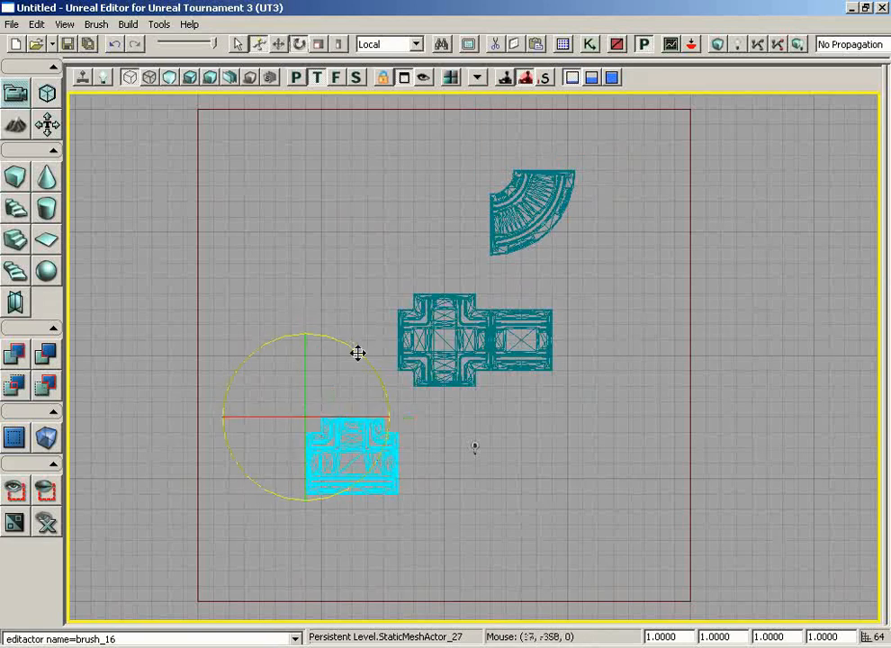
mouse_move(345, 342)
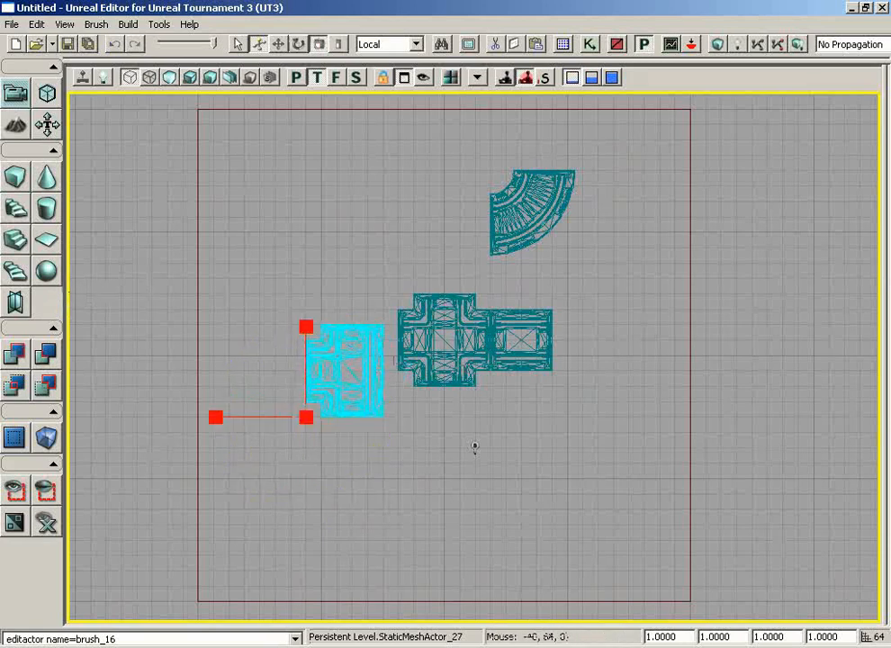
left_click_drag(345, 369, 405, 555)
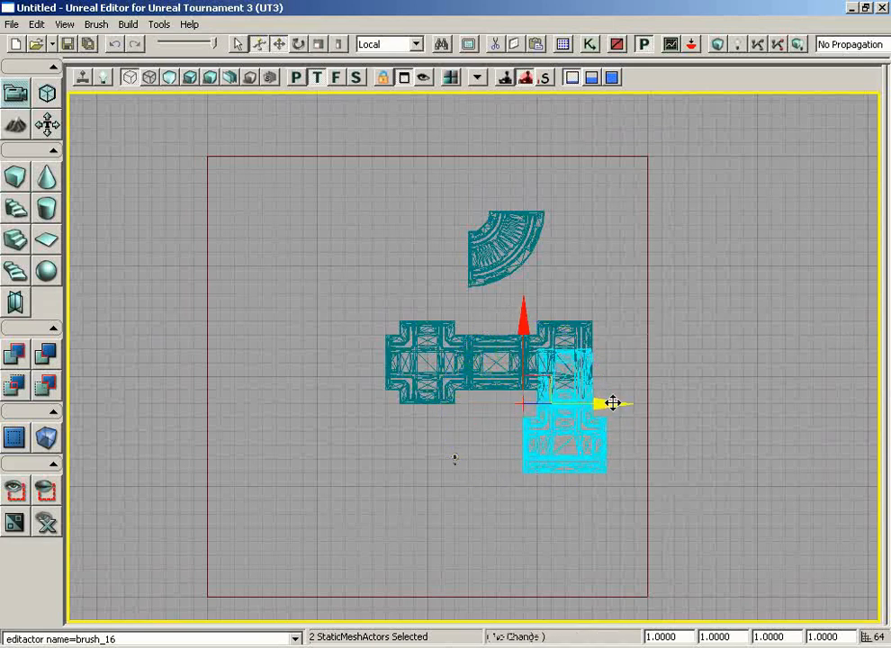
left_click_drag(612, 403, 385, 324)
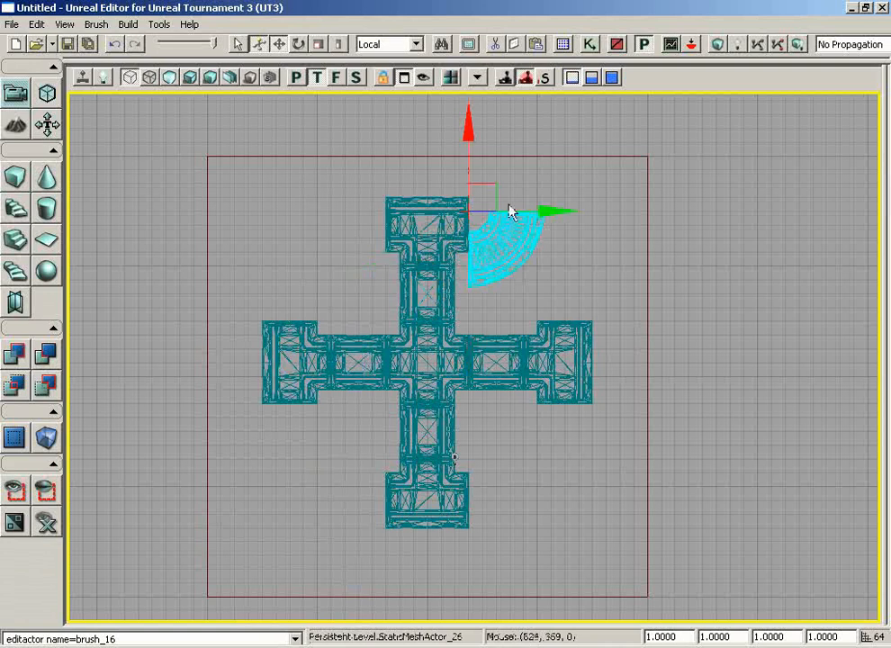
Drag the curved corner piece to the network's lower-right end so the path turns downward.
left_click_drag(489, 212, 468, 573)
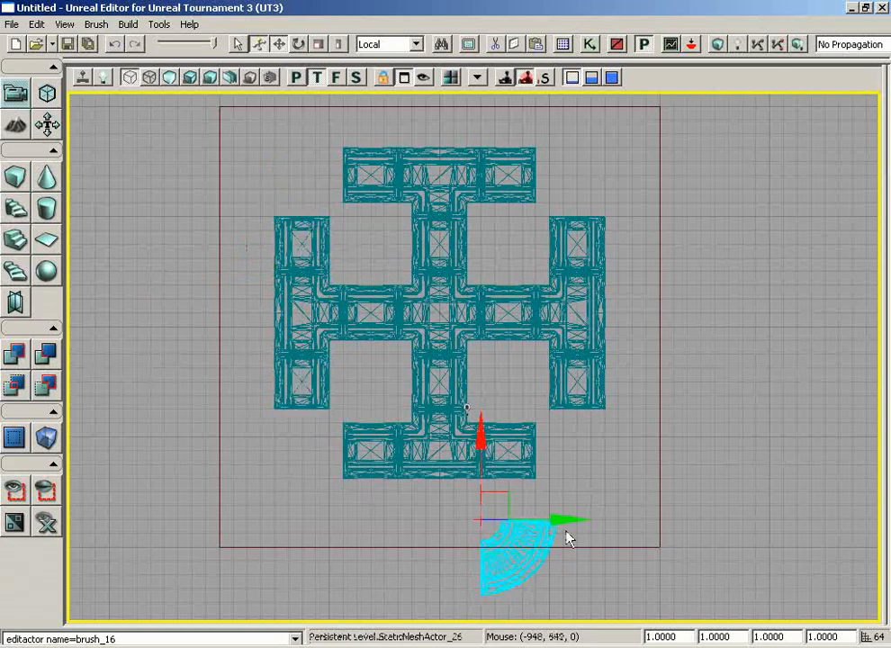
mouse_move(526, 493)
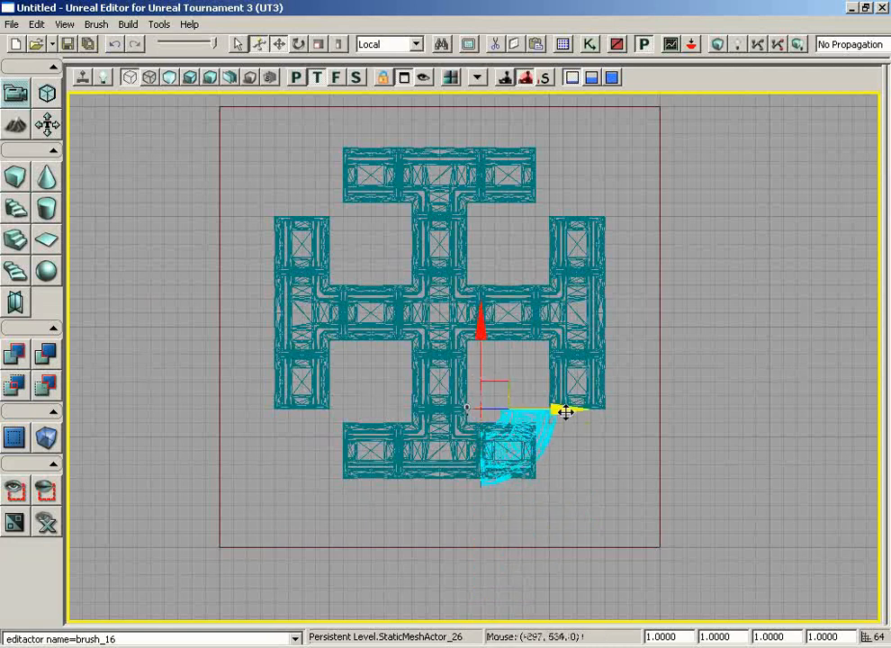
left_click_drag(565, 412, 585, 410)
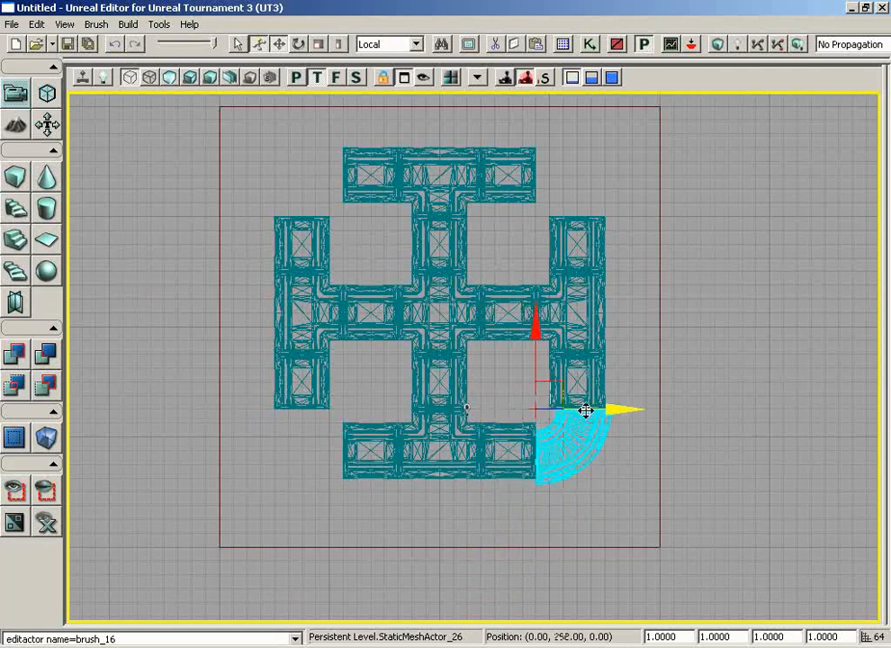
left_click_drag(584, 410, 577, 408)
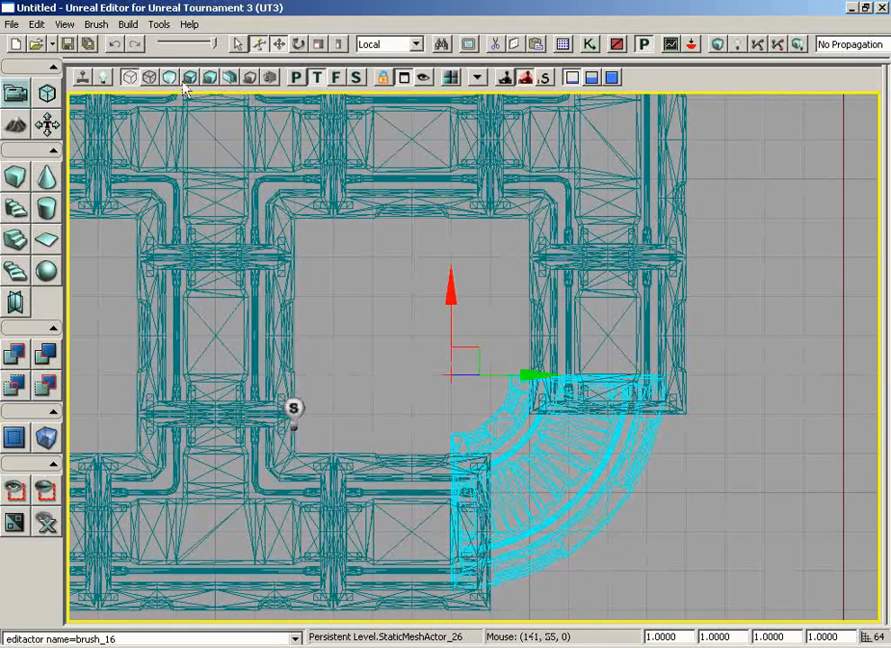
left_click(69, 23)
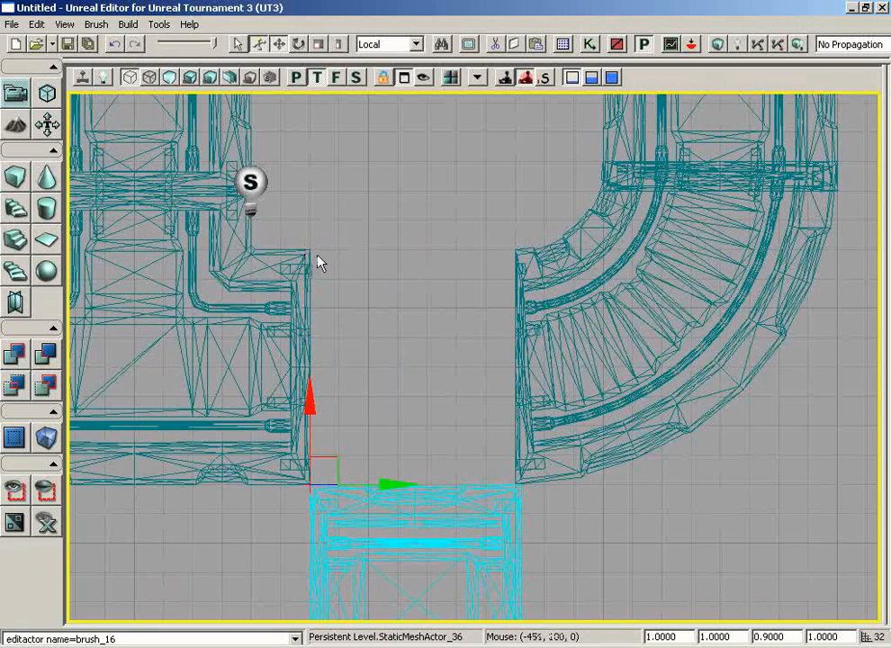
mouse_move(309, 252)
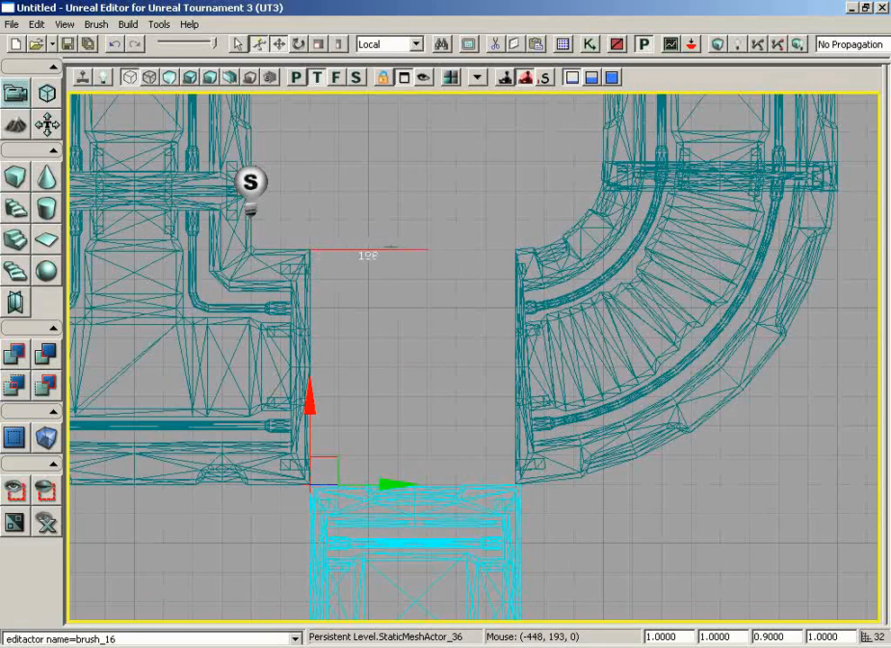
mouse_move(381, 237)
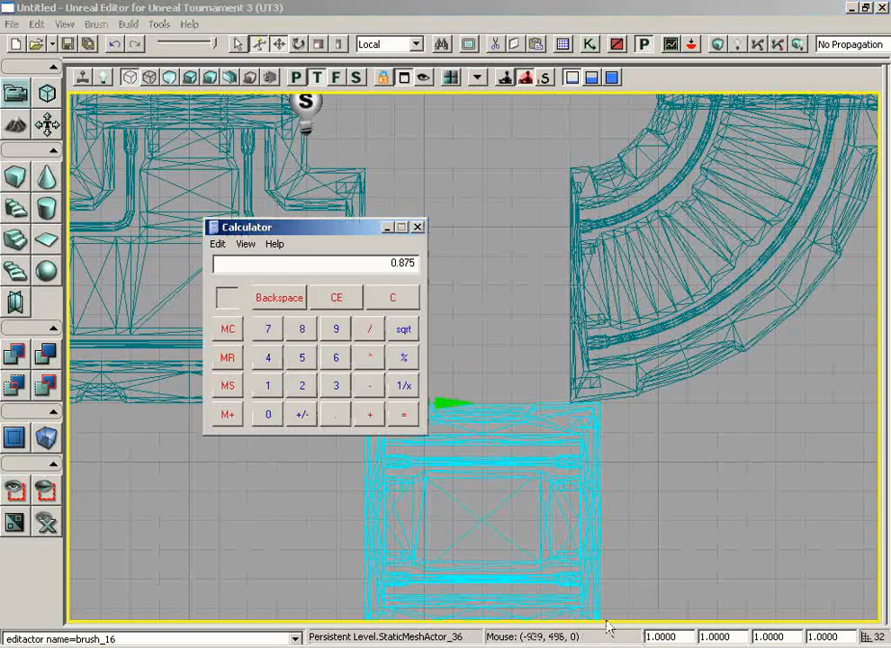
Compute the 0.875 factor in Calculator and apply it as the bottom straight piece's DrawScale.
left_click(392, 297)
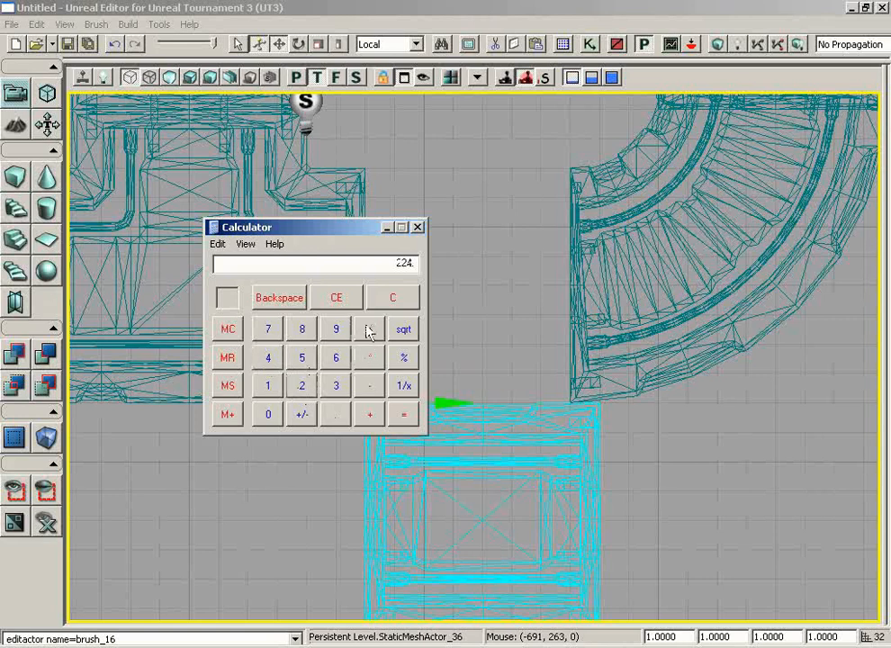
left_click(403, 412)
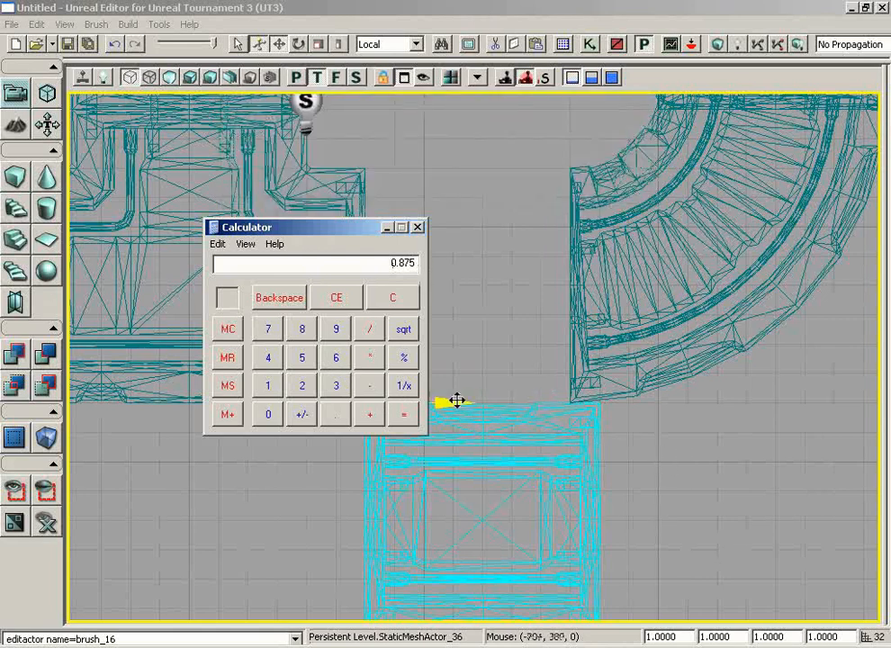
left_click(417, 227)
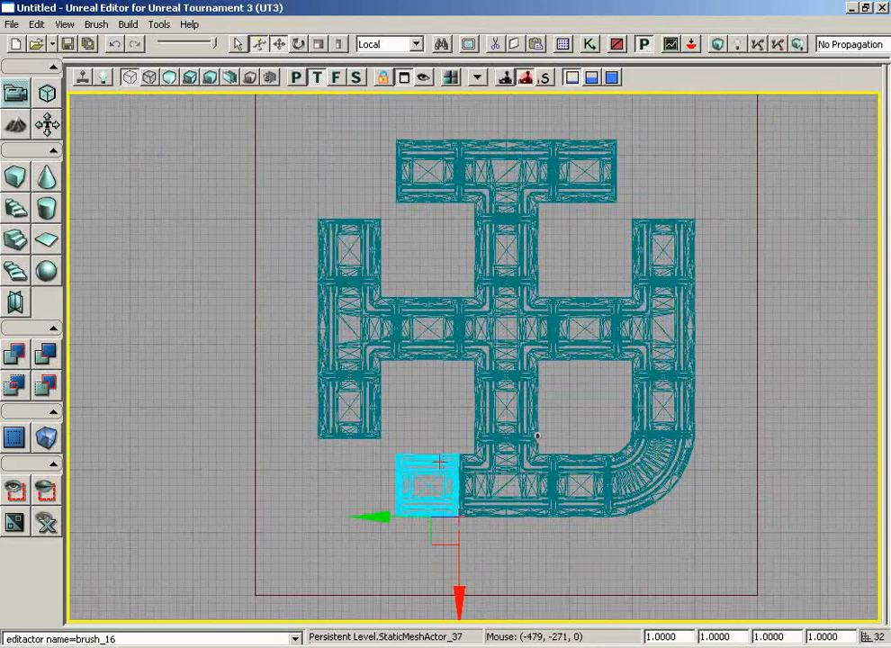
Select the corner and straight group, snap its pivot via Pivot > Move Here, and drag the copy toward the left side.
left_click_drag(429, 486, 345, 405)
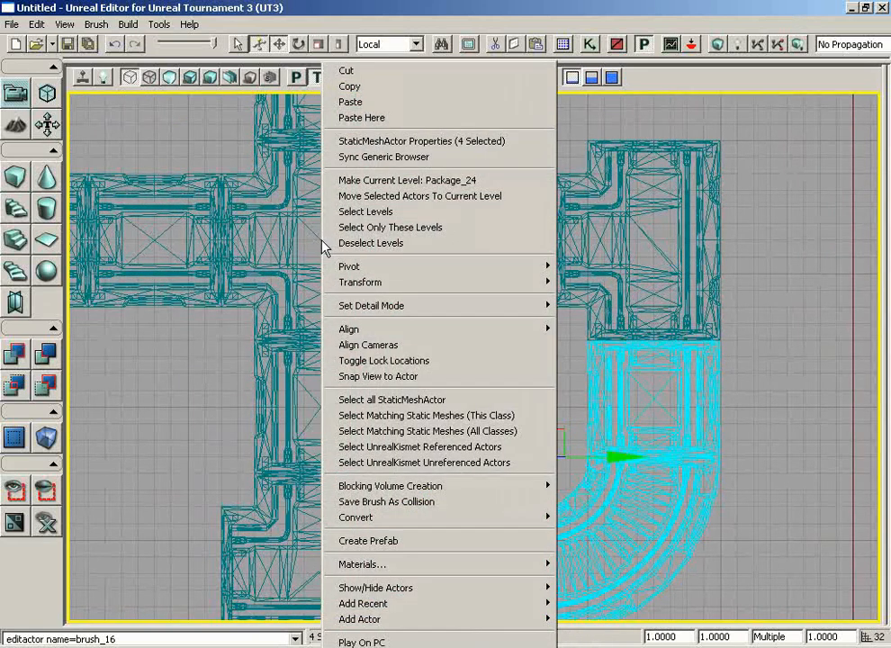
mouse_move(360, 267)
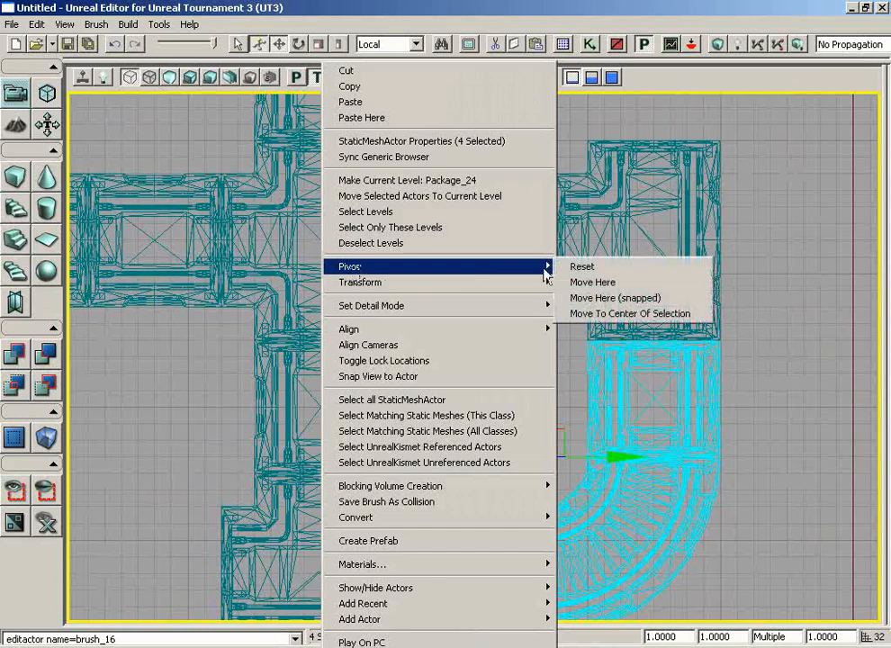
mouse_move(615, 299)
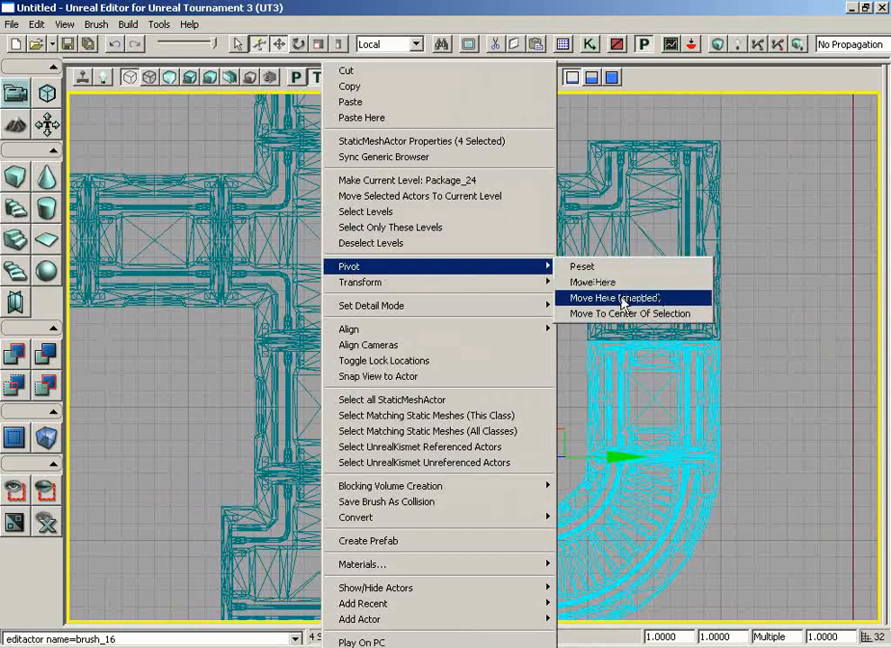
left_click(612, 295)
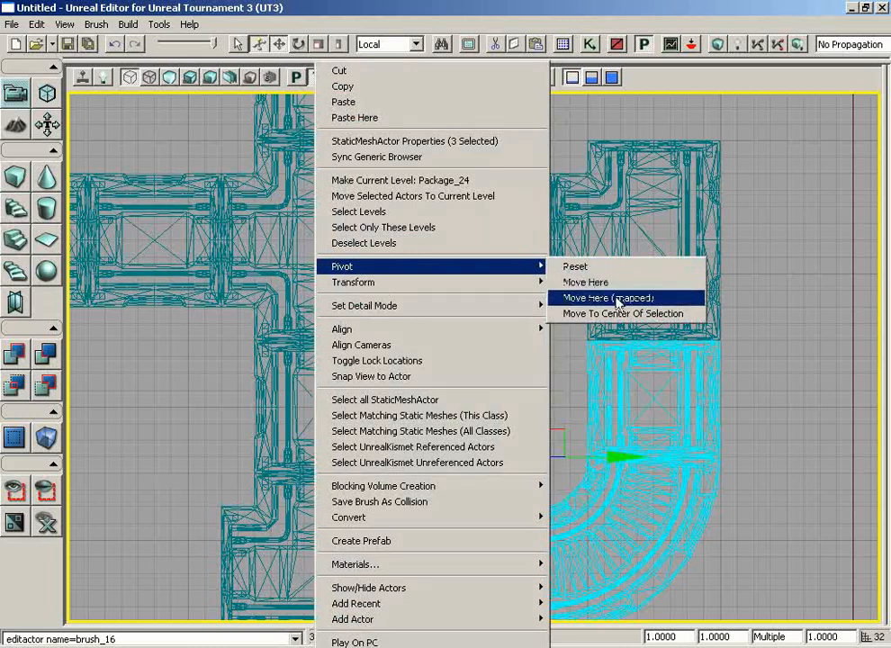
left_click(606, 299)
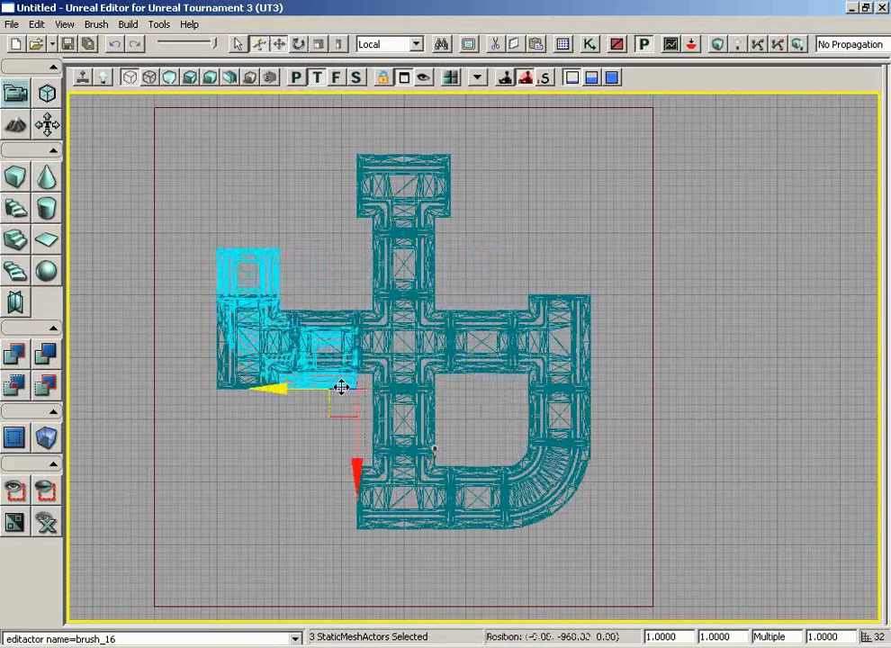
left_click_drag(342, 387, 349, 547)
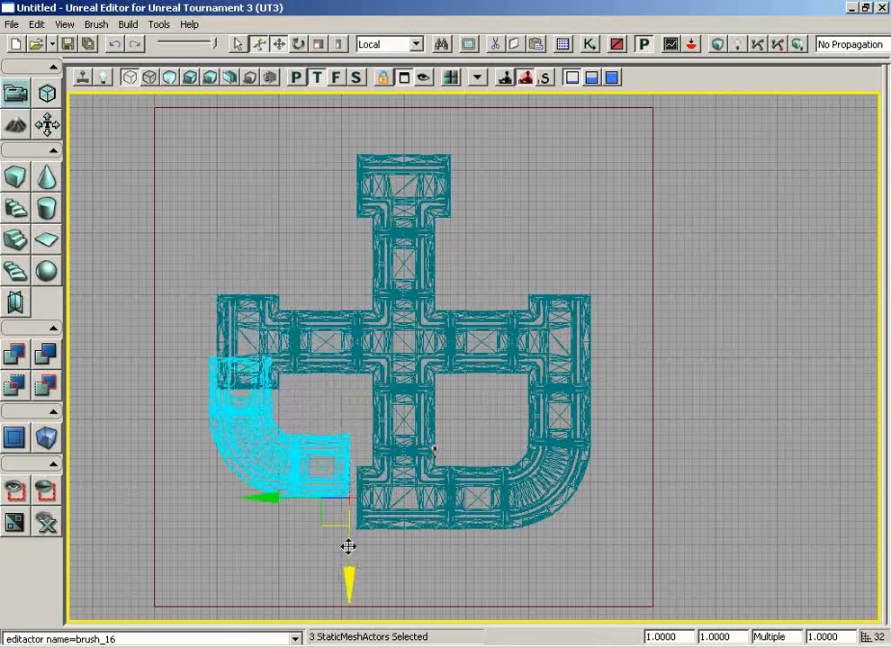
Settle the corner group at the lower left and view the walkway lit in the perspective viewport.
left_click_drag(349, 547, 267, 530)
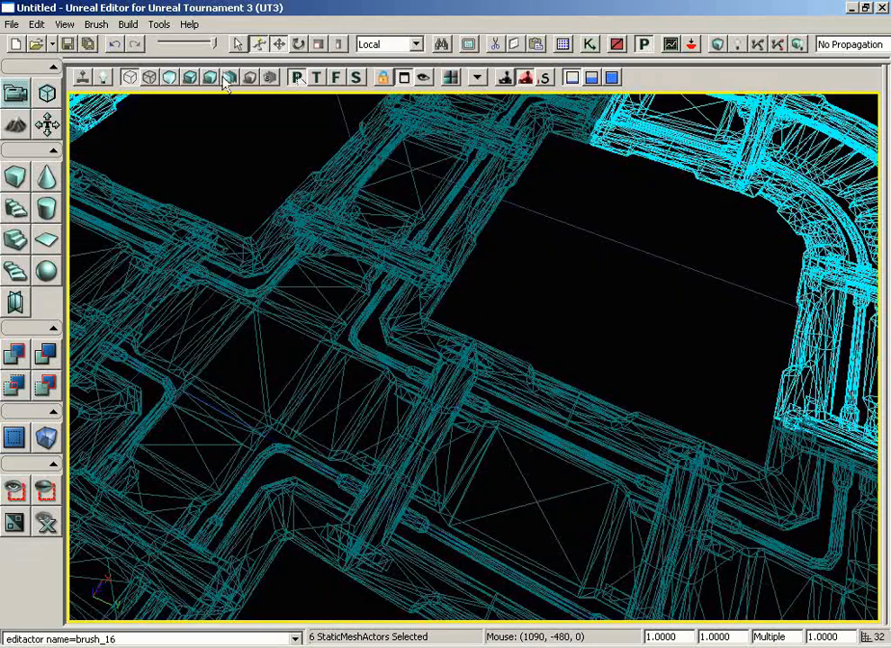
mouse_move(184, 81)
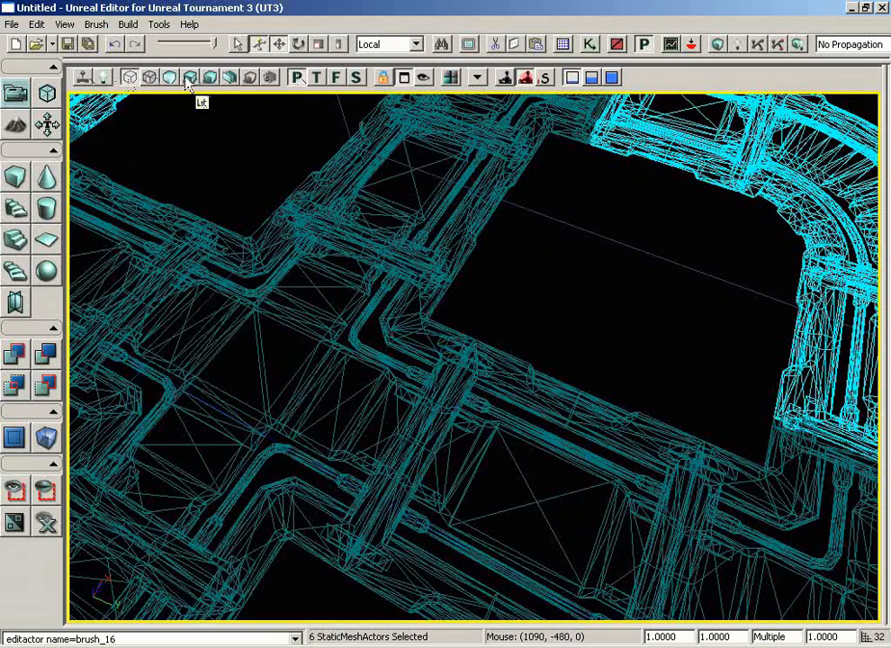
left_click(189, 76)
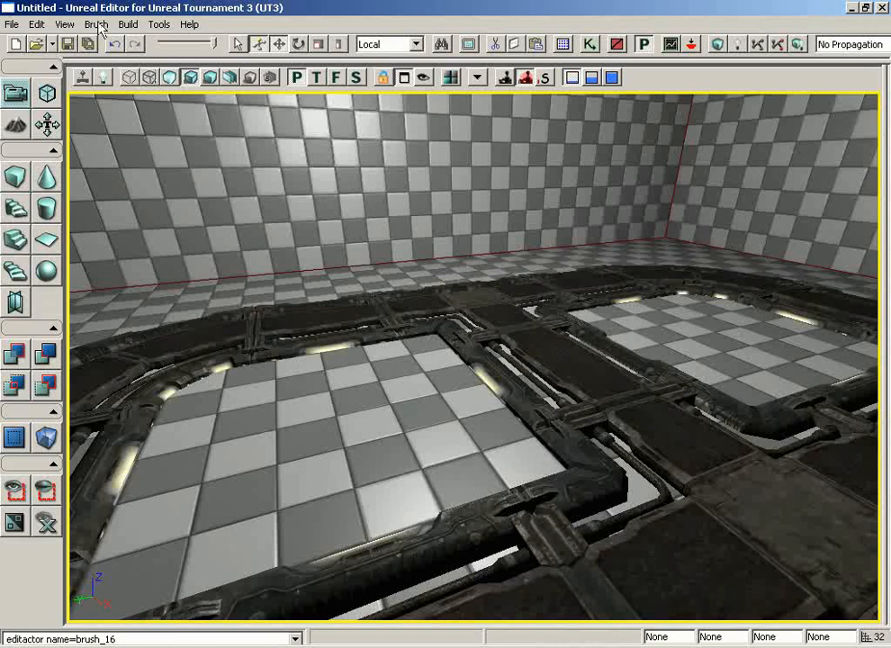
left_click(64, 24)
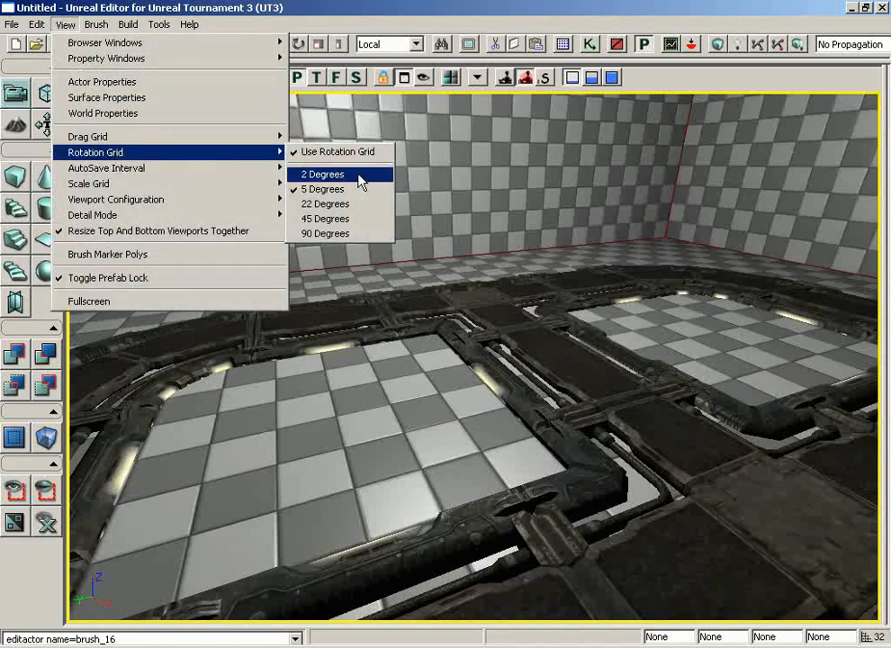
mouse_move(360, 234)
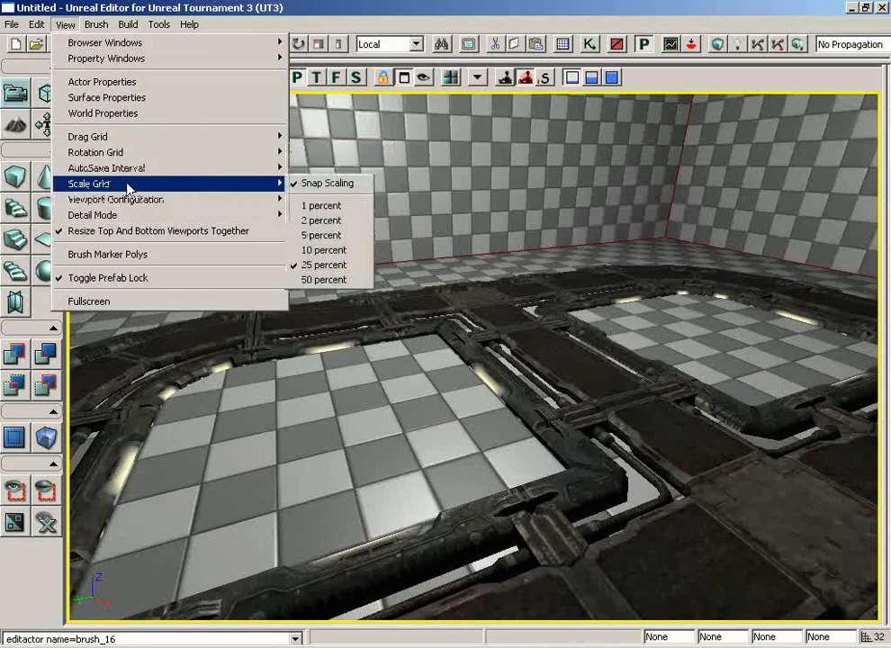
mouse_move(333, 227)
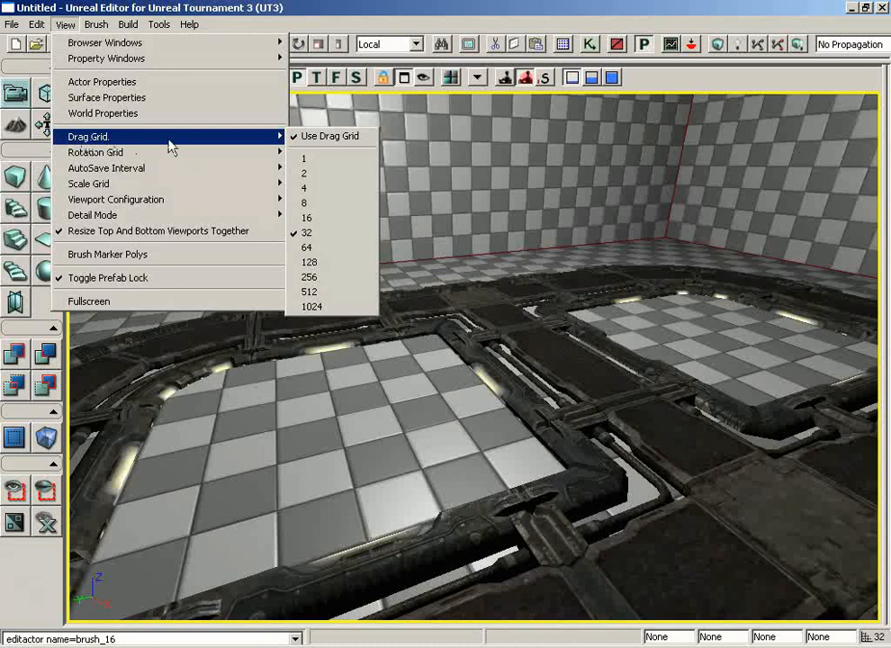
mouse_move(340, 295)
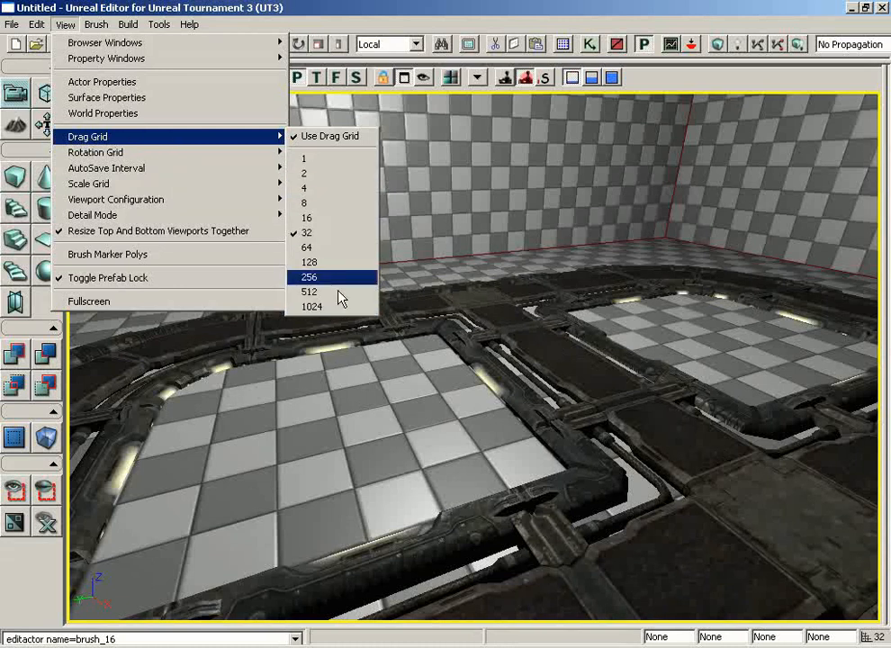
mouse_move(326, 245)
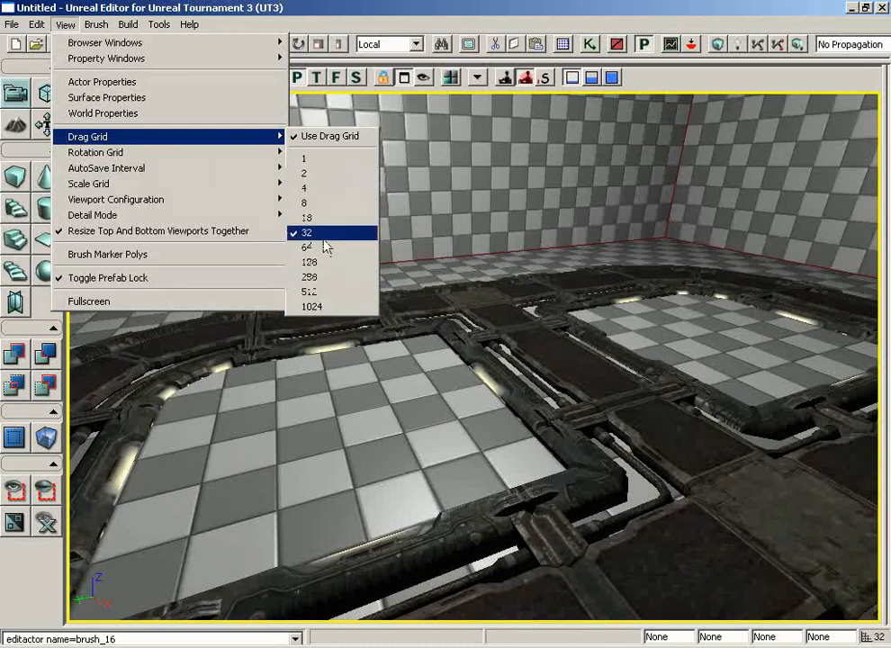
mouse_move(328, 234)
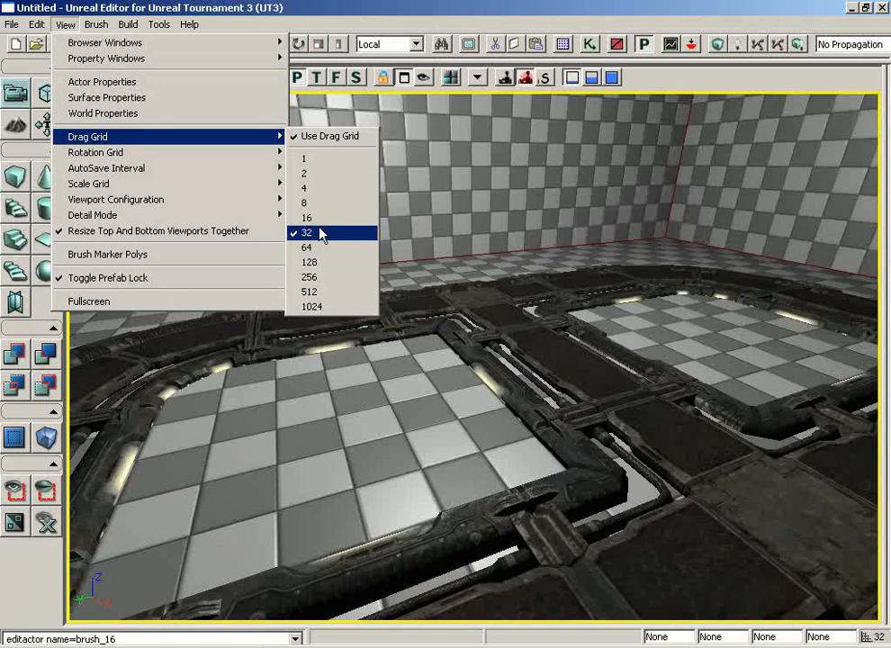
left_click(306, 234)
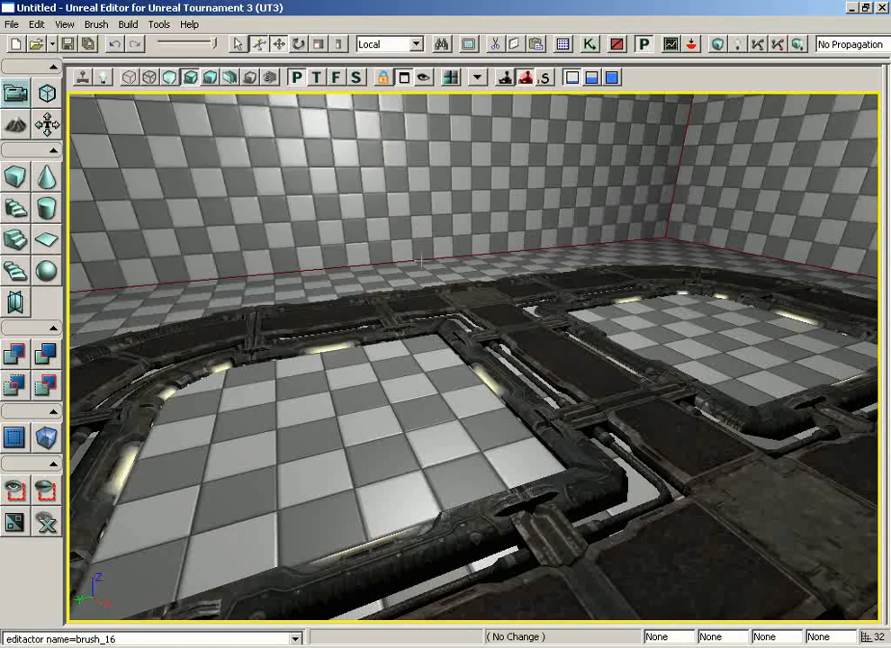